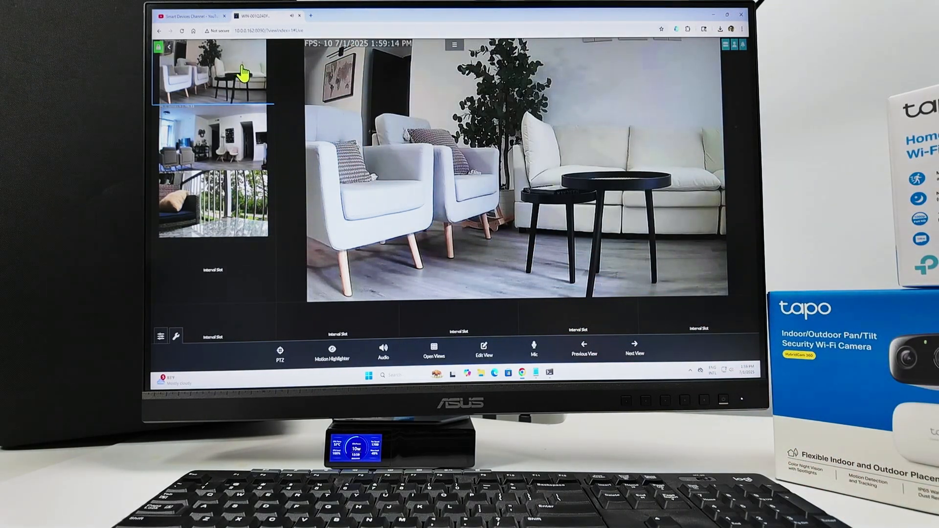
Enlarge the living-room camera feed, then switch the large view to the apartment camera
click(211, 139)
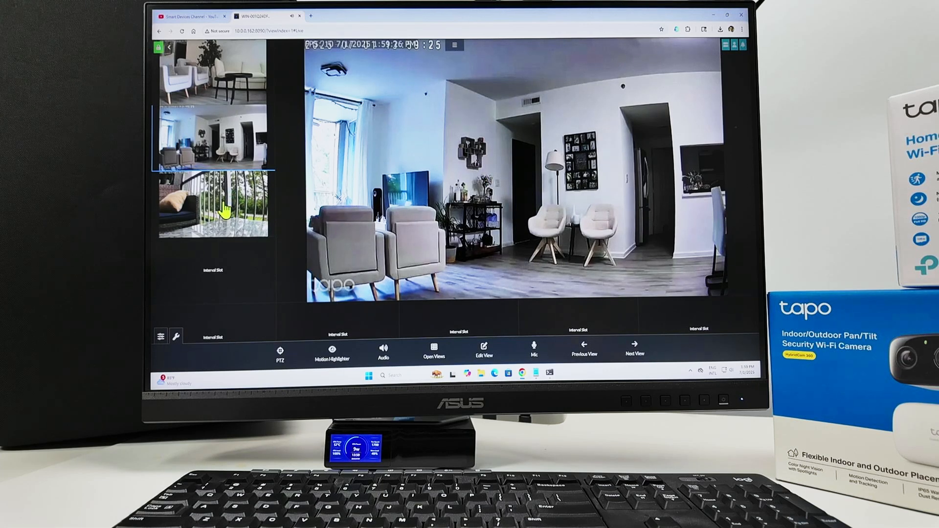
click(212, 206)
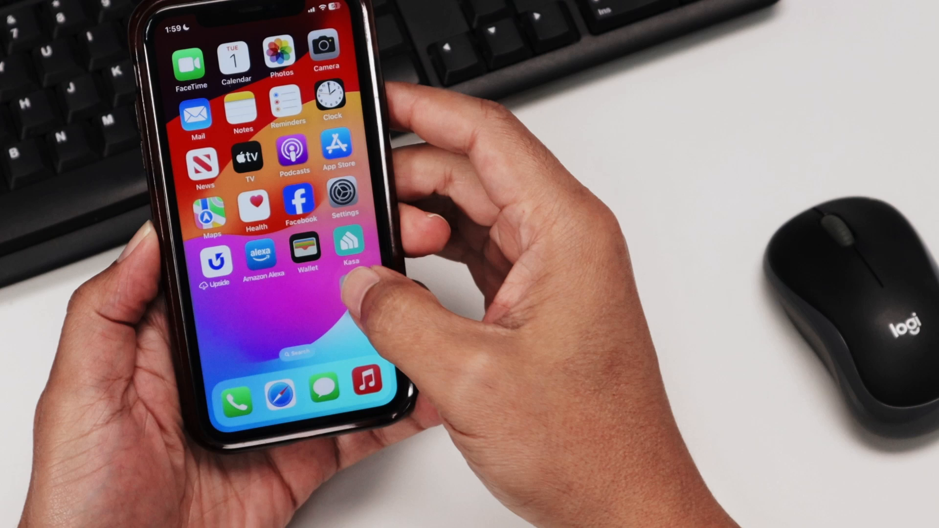
In the Tapo app, reach the Tapo_C200's Advanced Settings and its Camera Account page
click(347, 246)
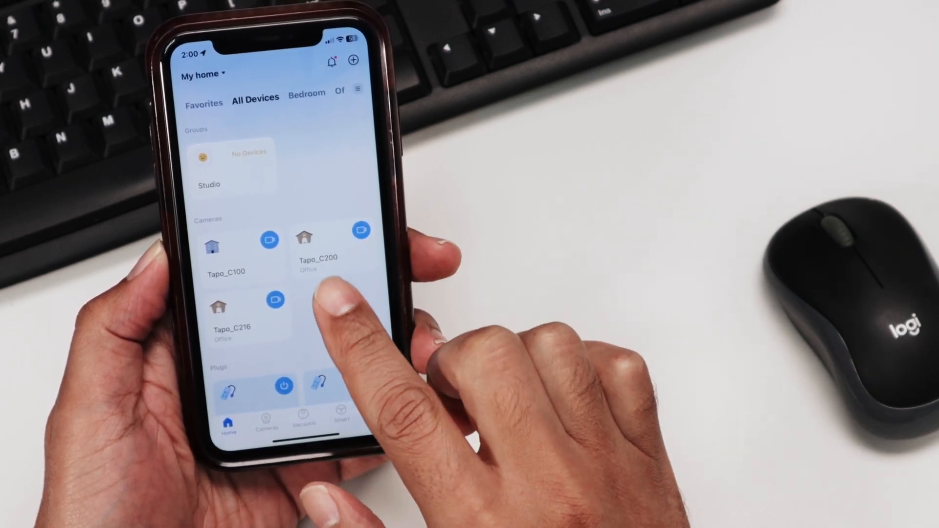
click(317, 246)
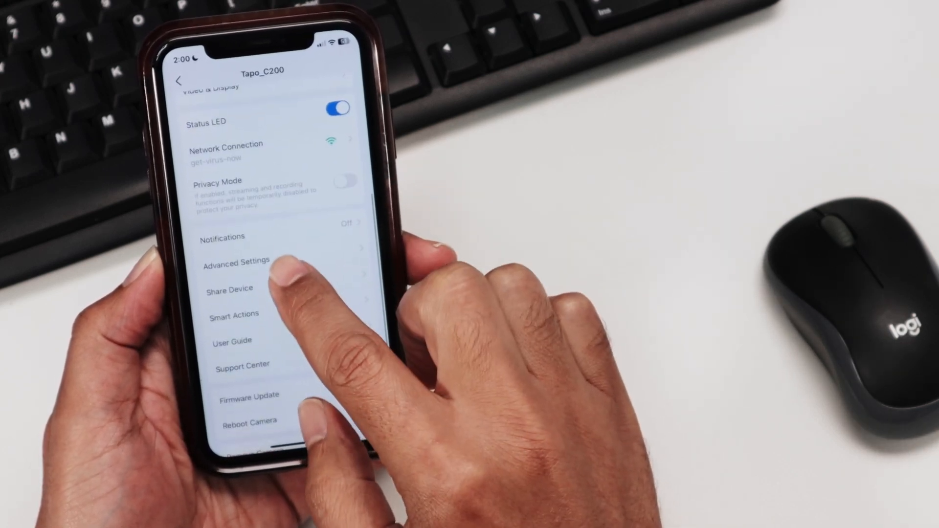
click(236, 262)
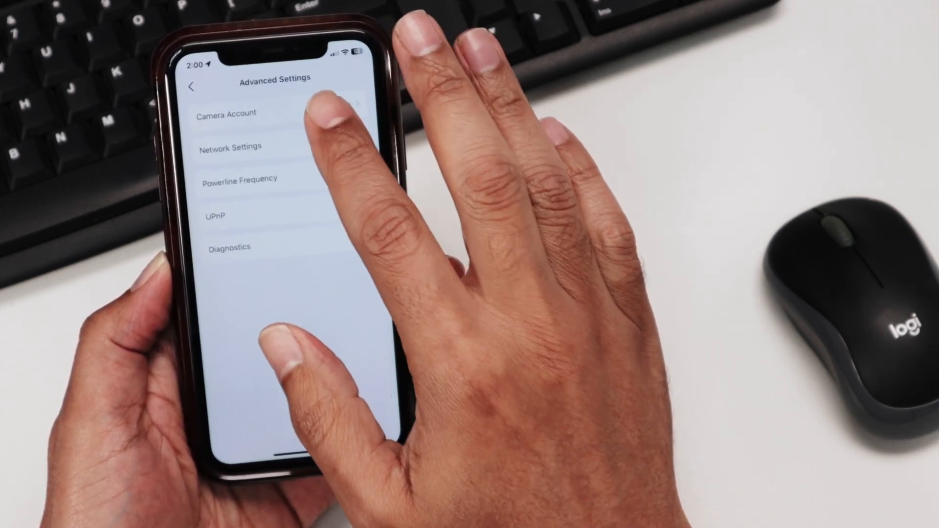
click(226, 114)
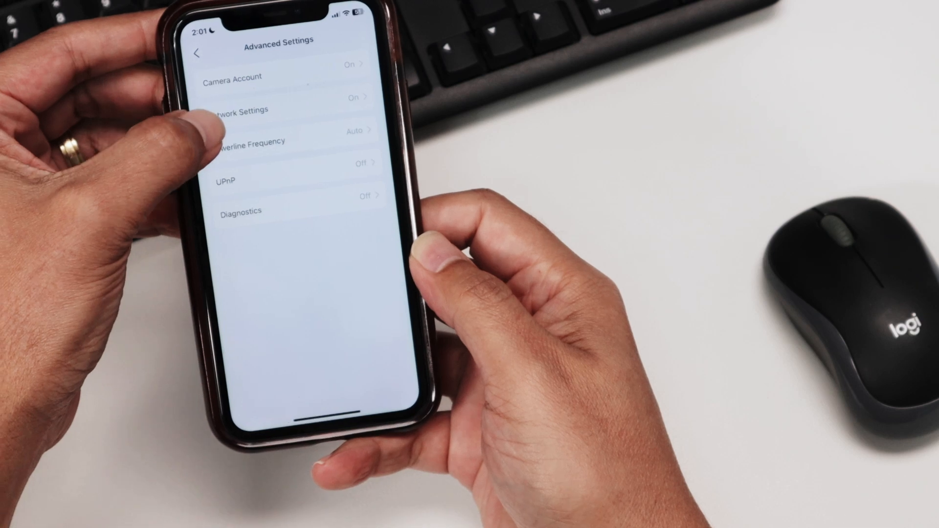
Review the camera's static IP 10.0.0.200, mask 255.255.255.0, gateway 10.0.0.1, toggling Static IP off and on
click(251, 111)
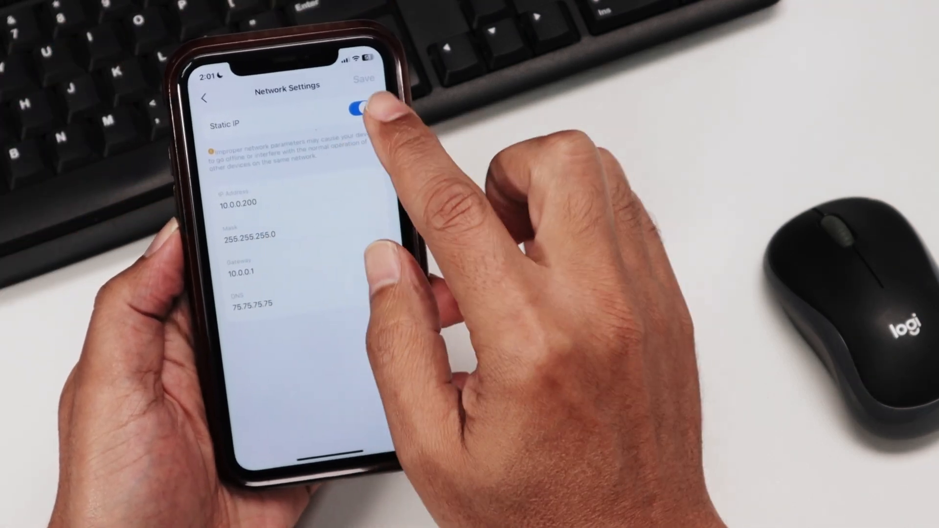
click(356, 105)
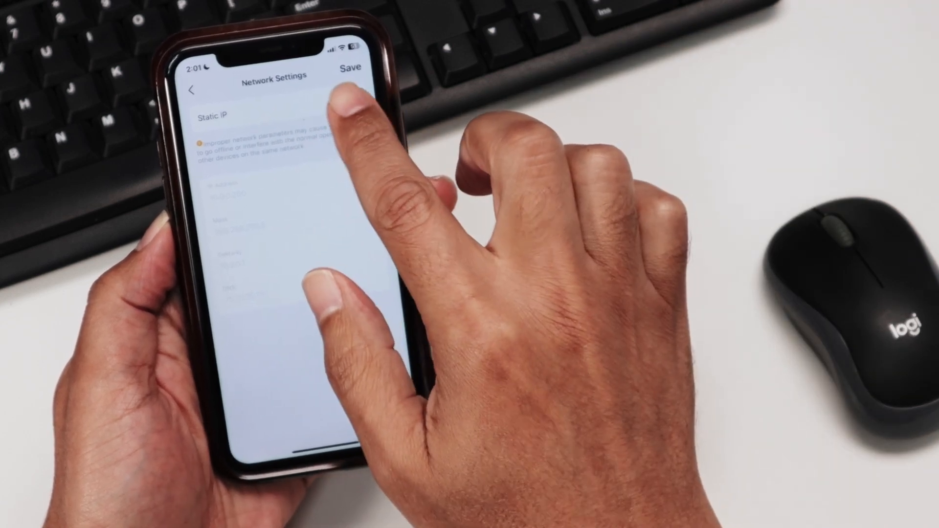
click(353, 98)
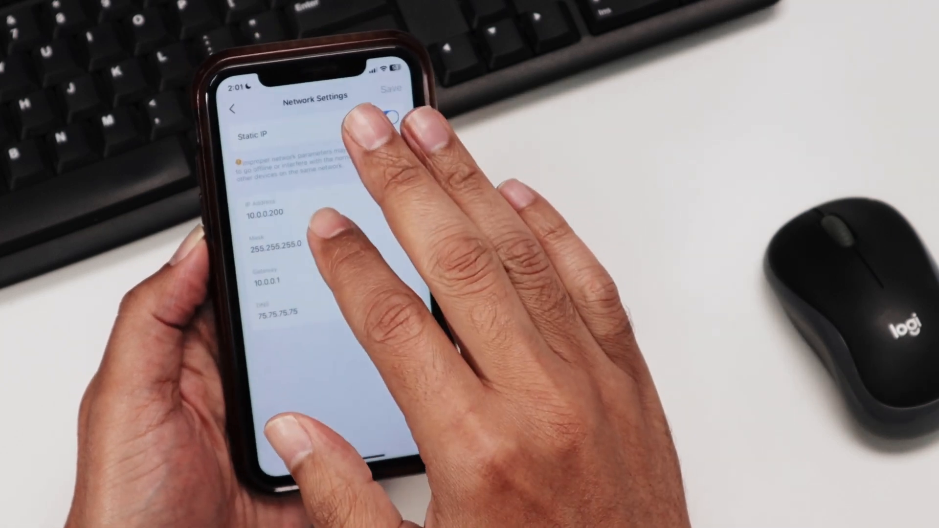
click(386, 112)
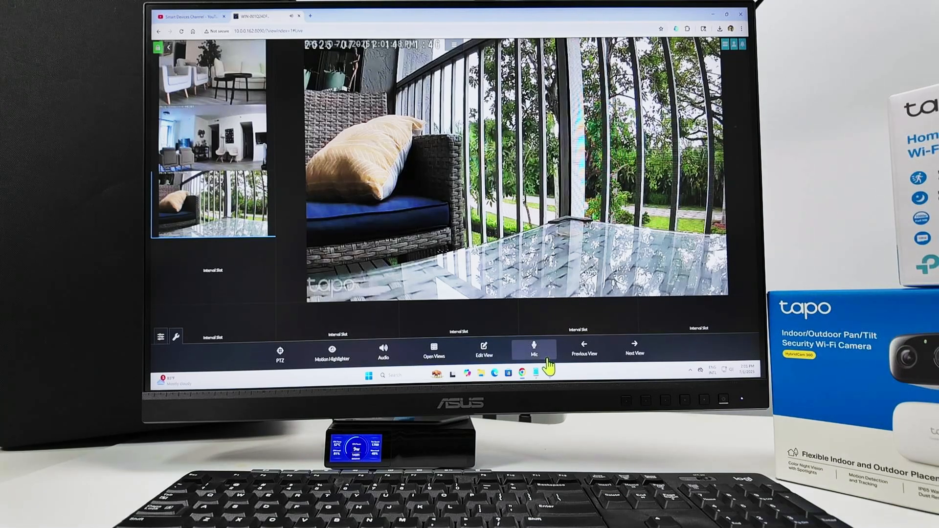
click(548, 374)
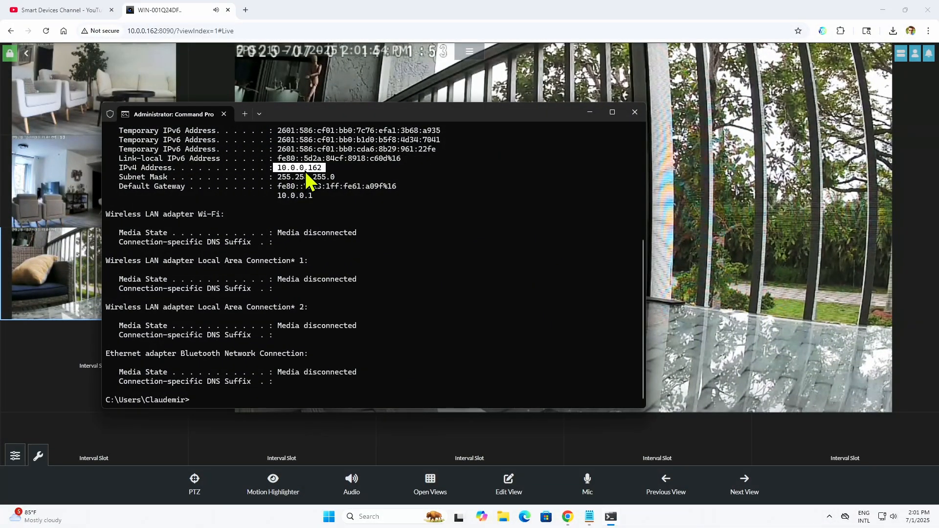
mouse_move(395, 201)
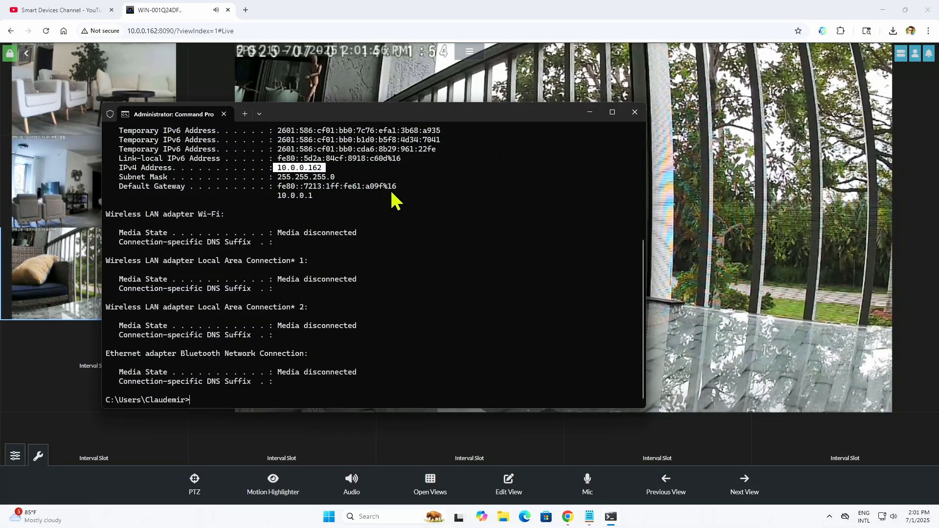
click(633, 111)
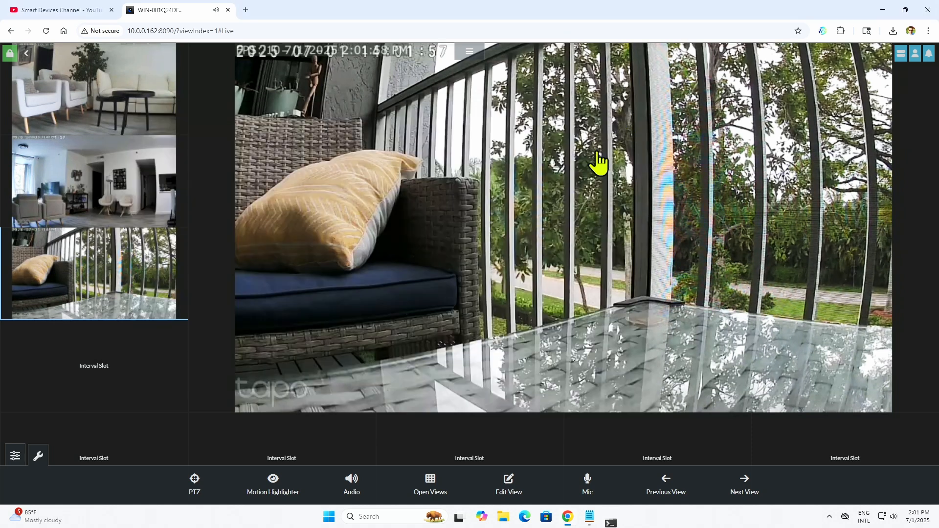
Run ipconfig in Command Prompt and highlight the computer's IPv4 address 10.0.0.162
click(383, 516)
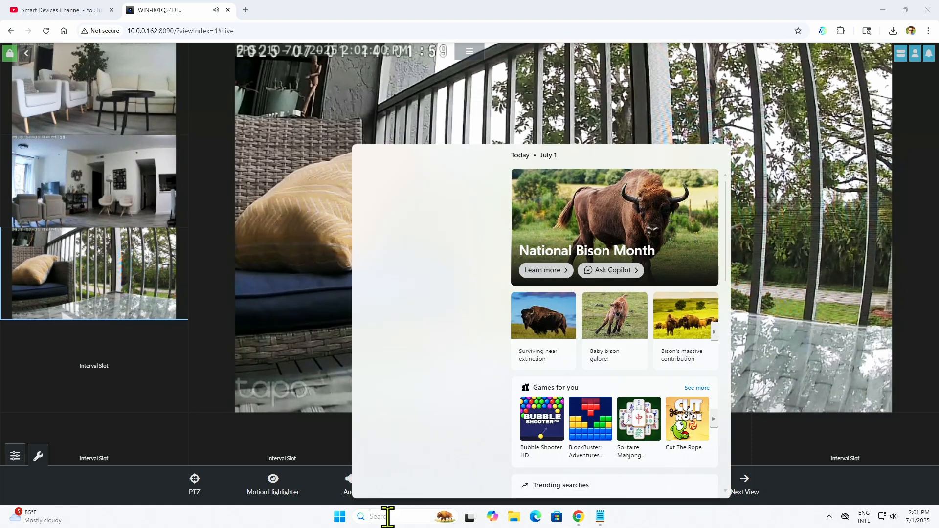
text(cmd)
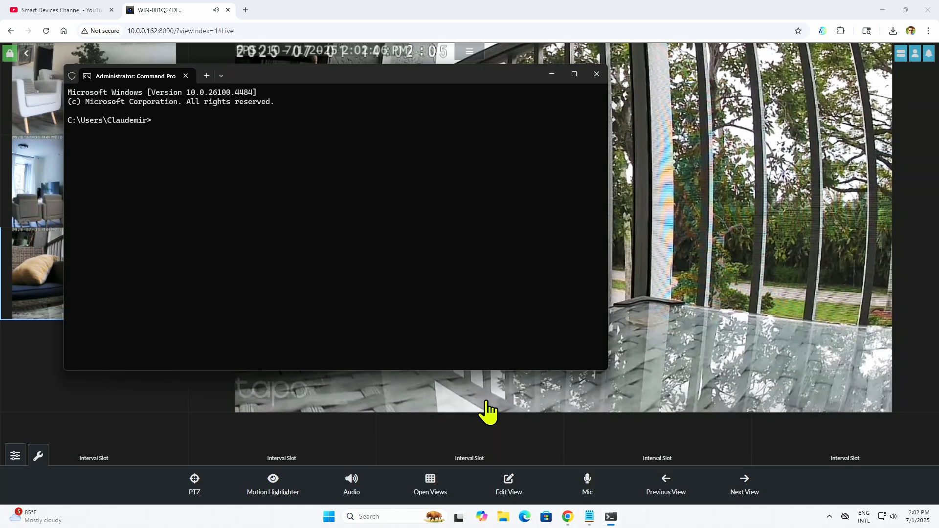
text(i)
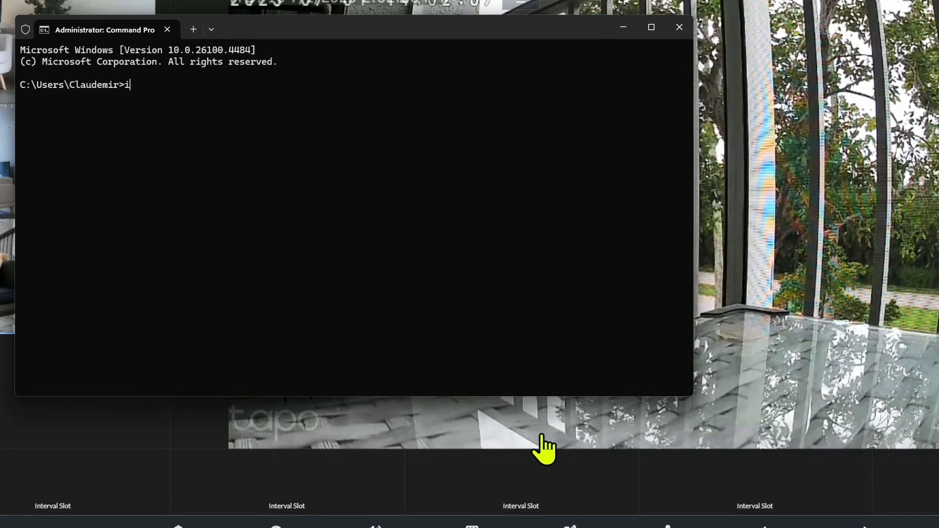
text(pconfi)
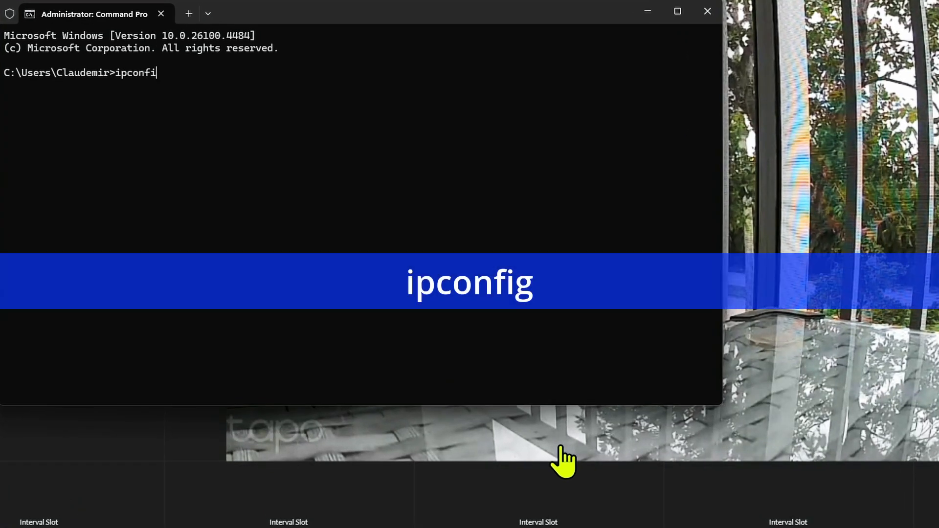
text(g)
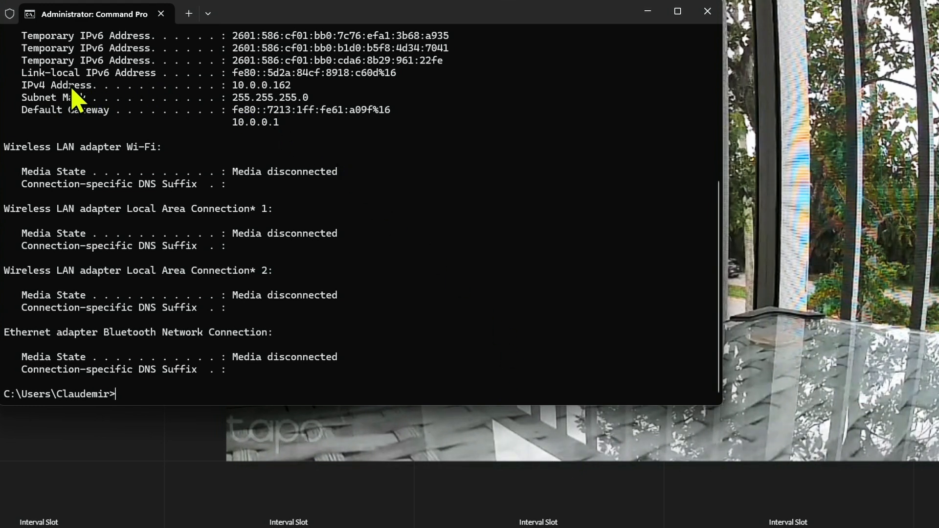
double_click(260, 84)
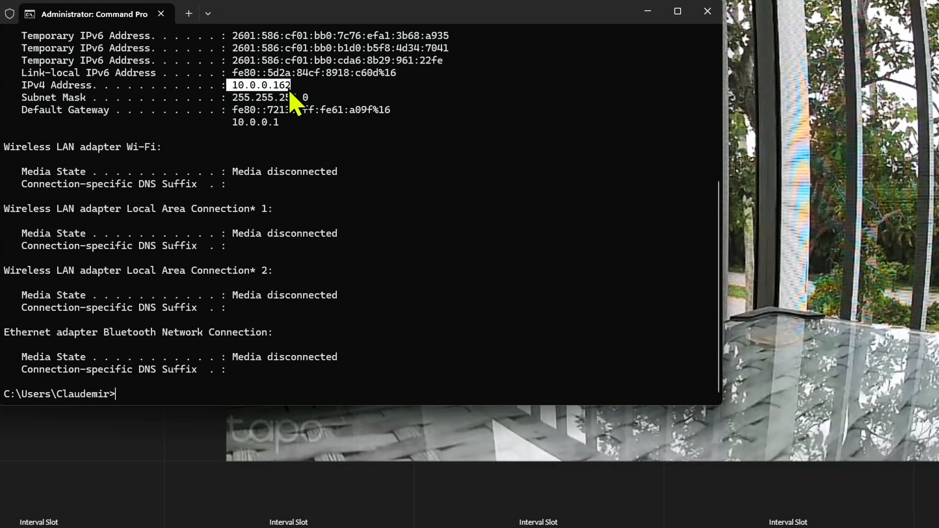
mouse_move(431, 130)
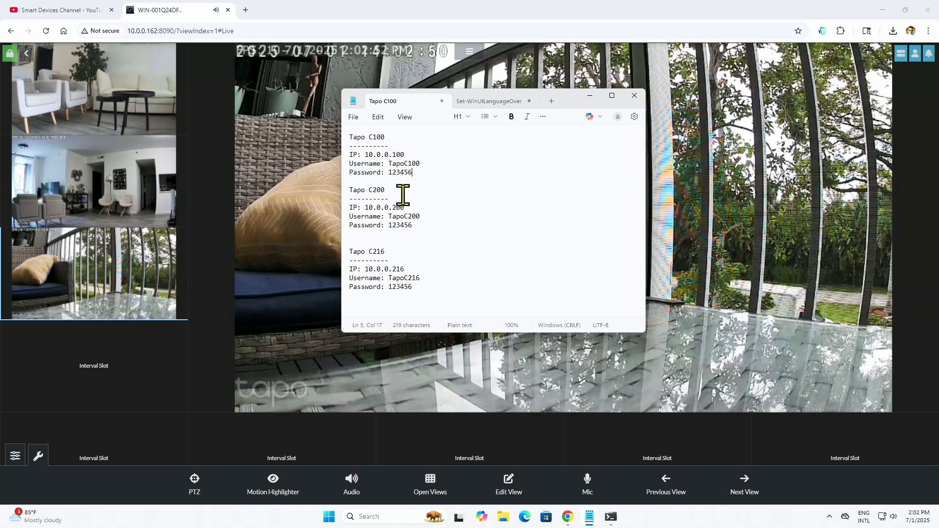
mouse_move(479, 242)
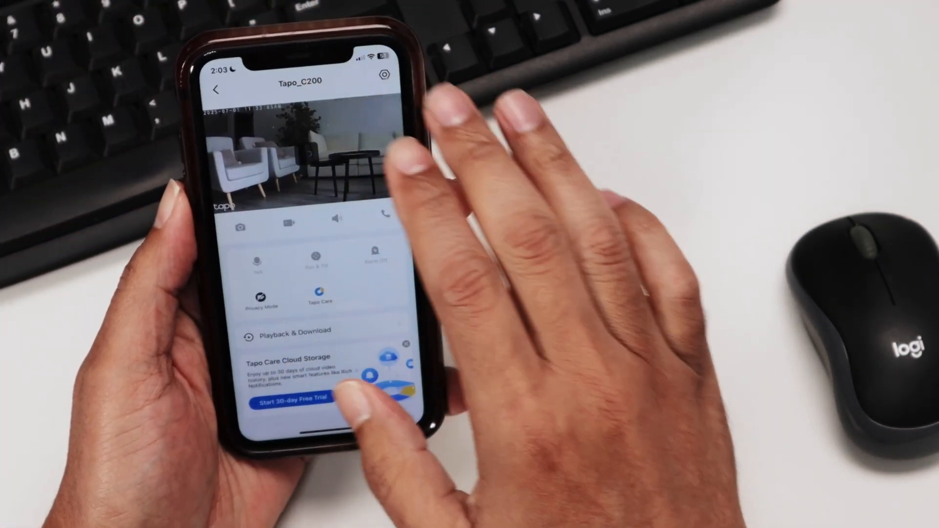
Back in the device list, open the Tapo_C100 camera's Advanced Settings and camera account
click(217, 89)
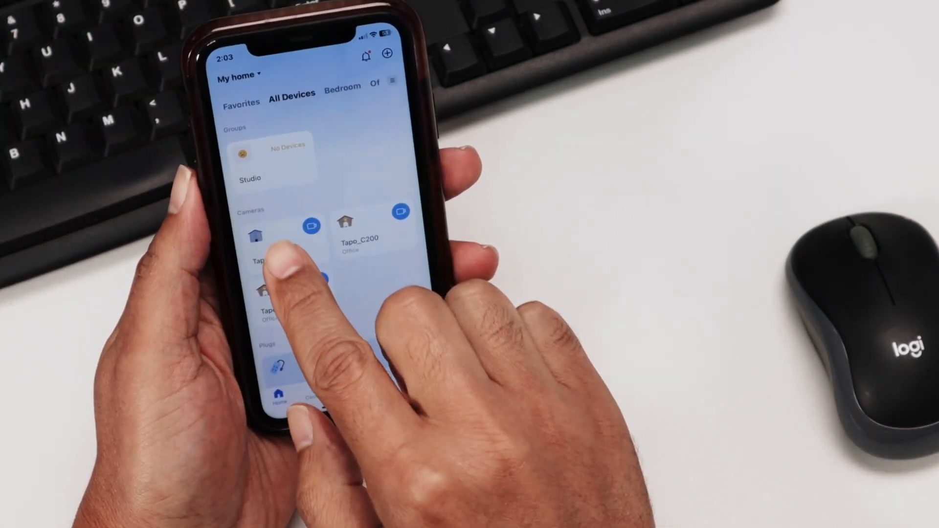
click(261, 239)
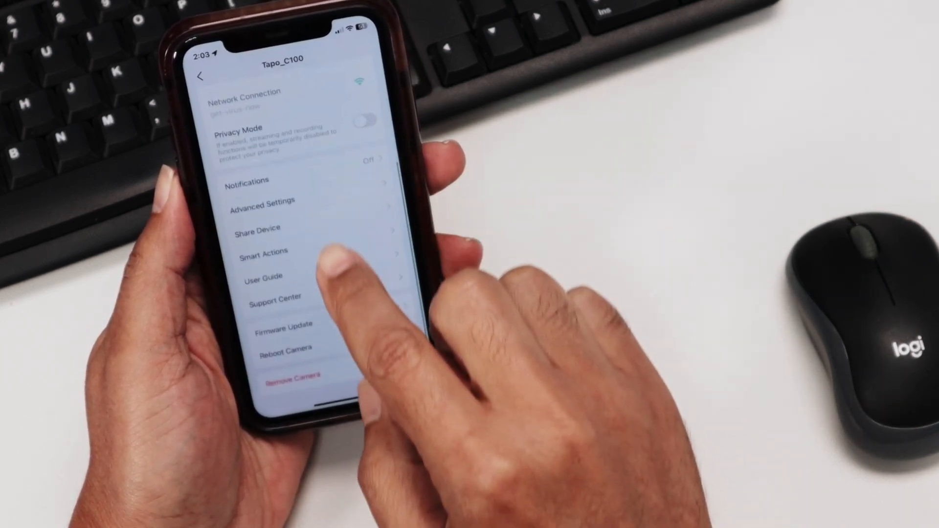
click(262, 200)
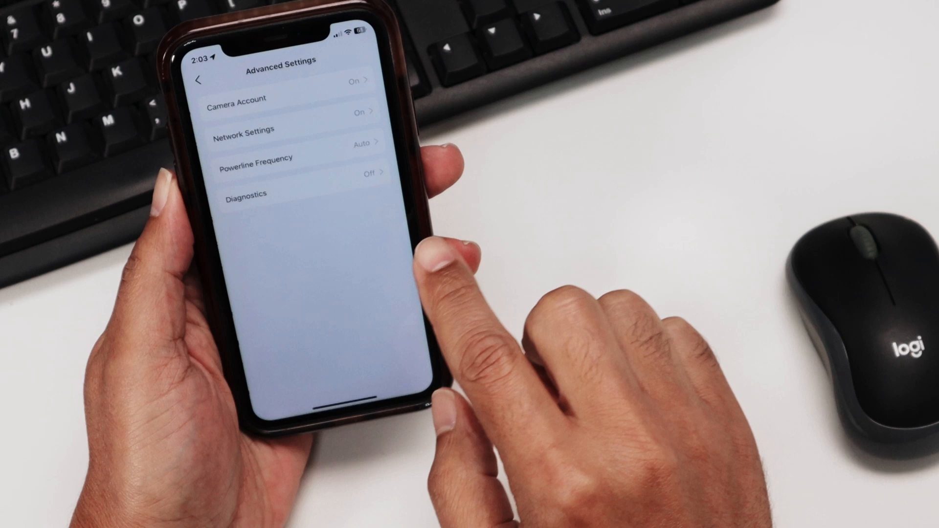
click(236, 99)
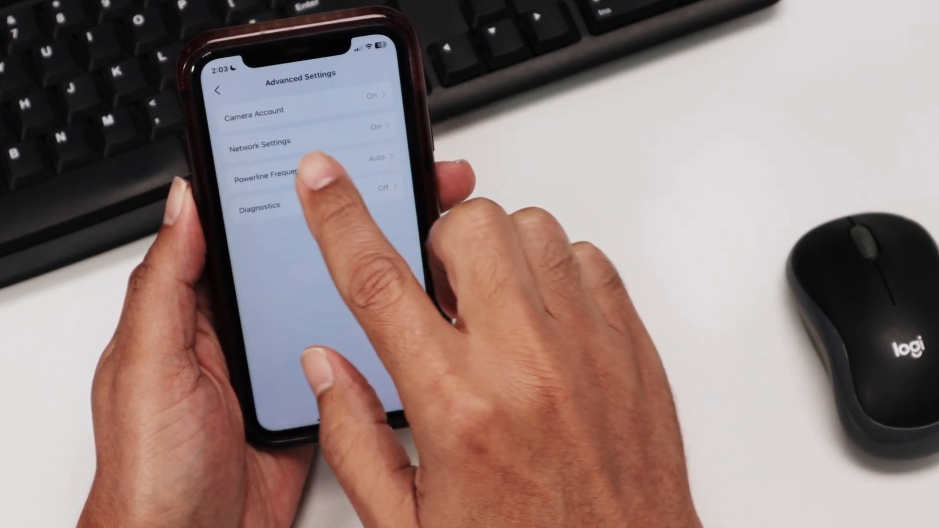
click(258, 140)
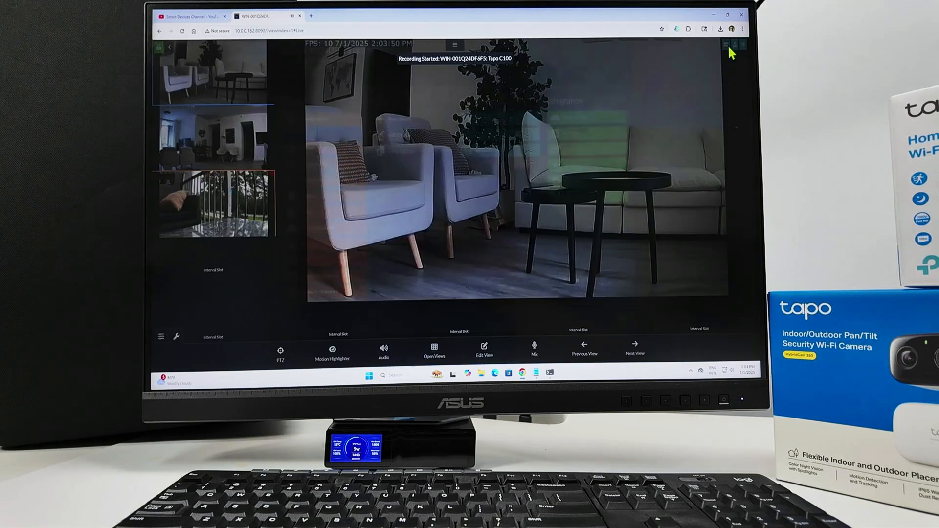
Bring up Agent DVR's server menu over the live view
click(724, 44)
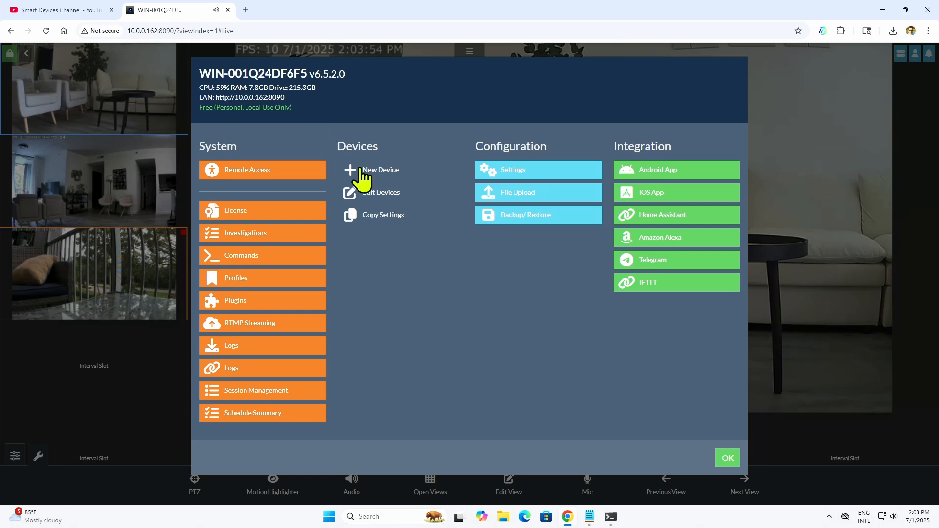
mouse_move(389, 195)
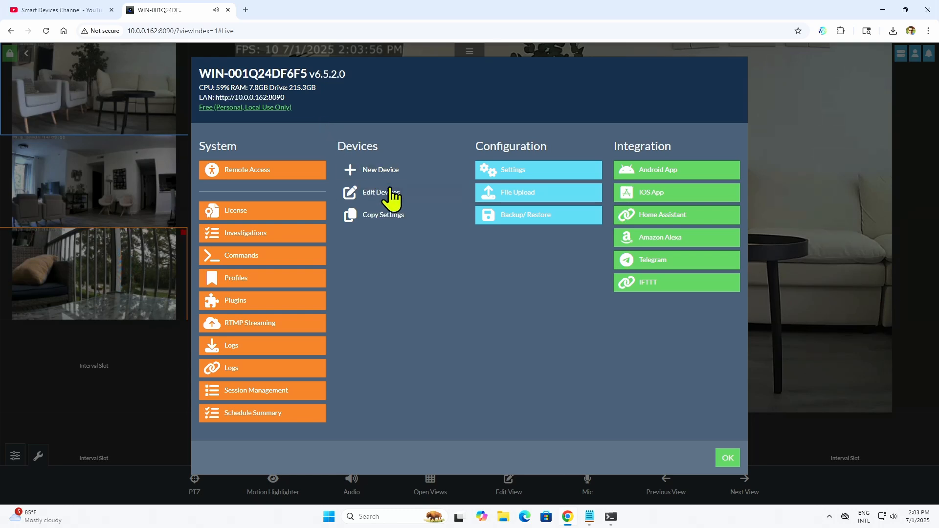
Delete the Tapo C200 entry from Edit Devices, confirm, and close the device list
click(378, 193)
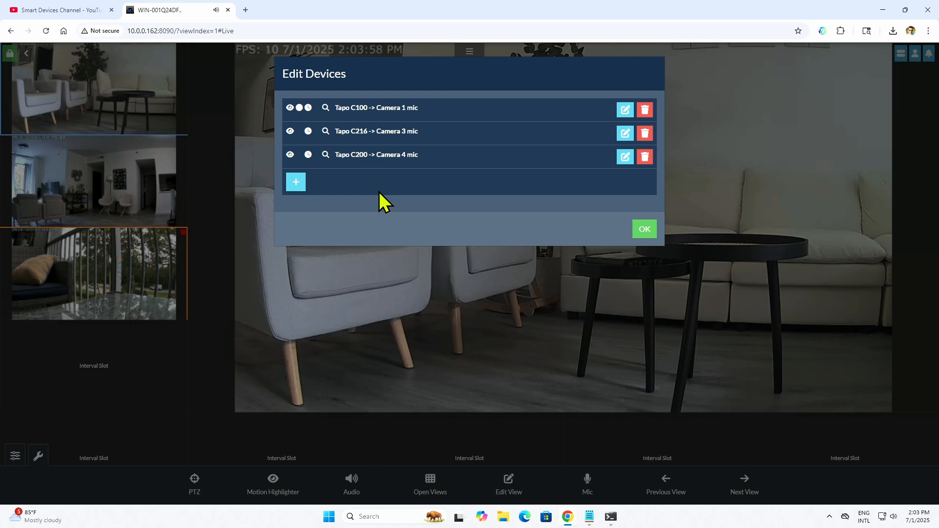
mouse_move(324, 111)
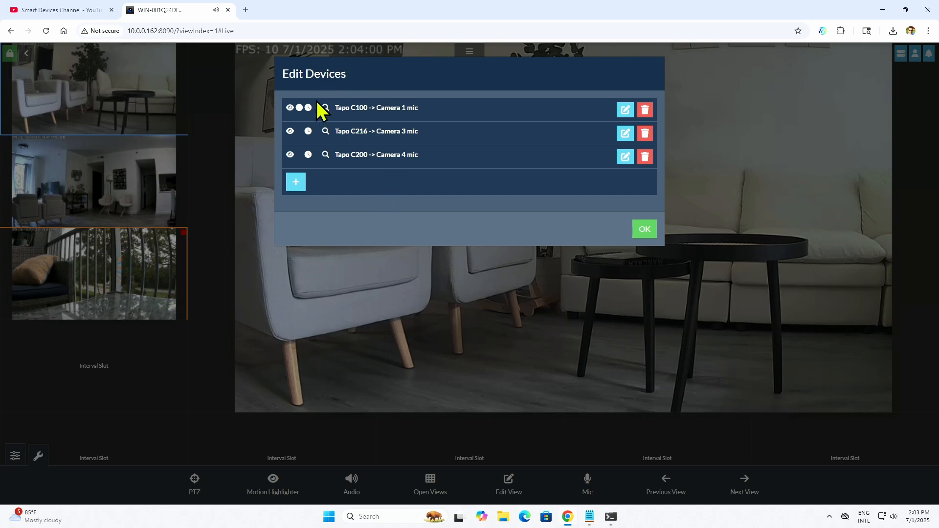
mouse_move(369, 123)
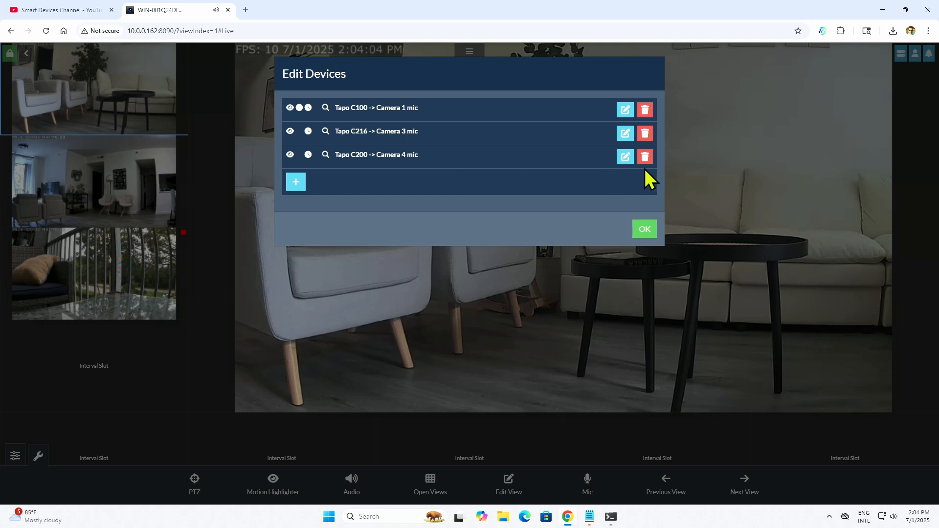
click(644, 156)
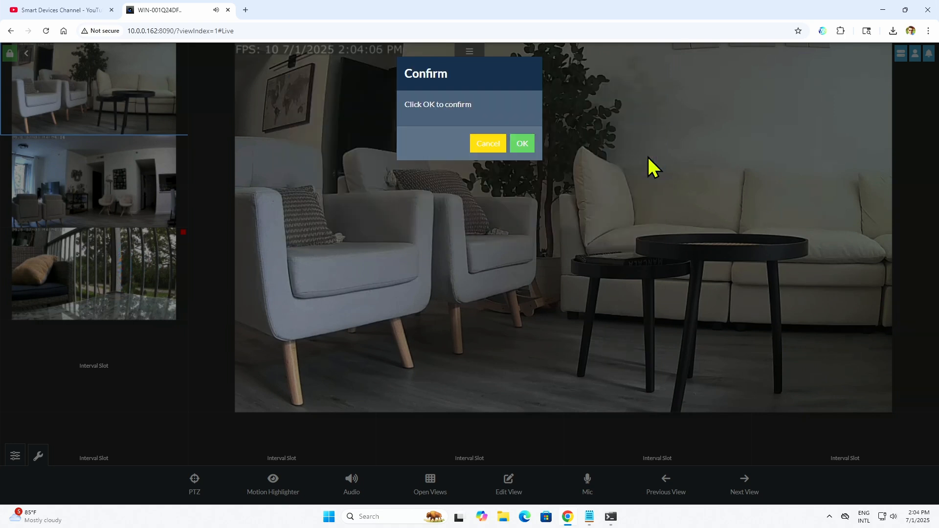
click(520, 143)
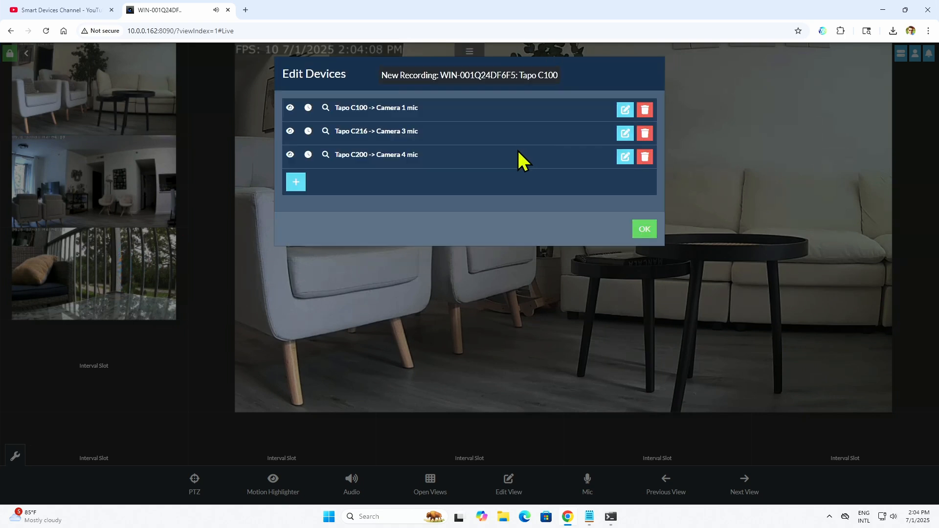
click(644, 157)
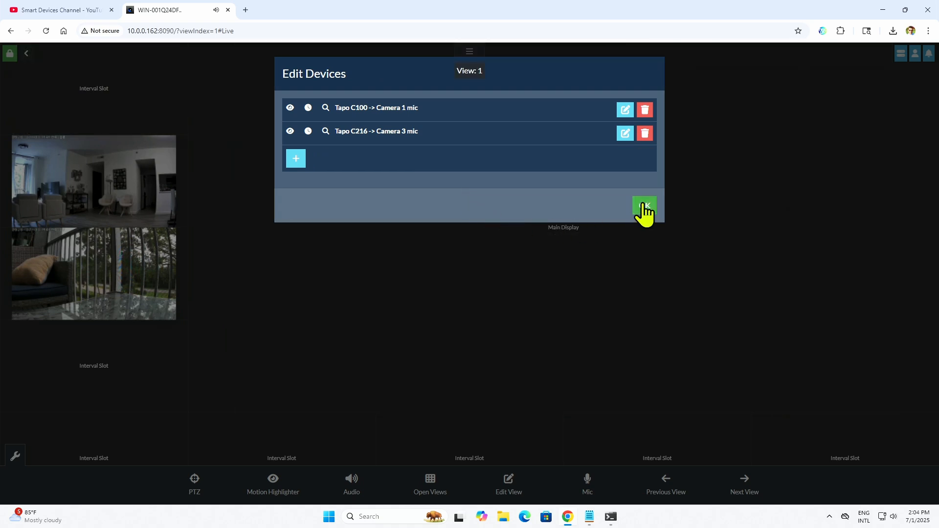
click(643, 209)
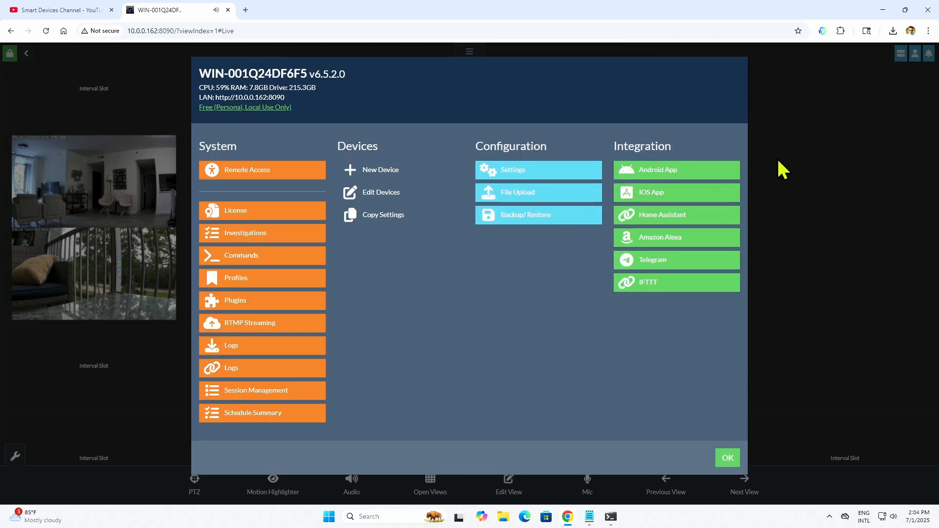
mouse_move(784, 167)
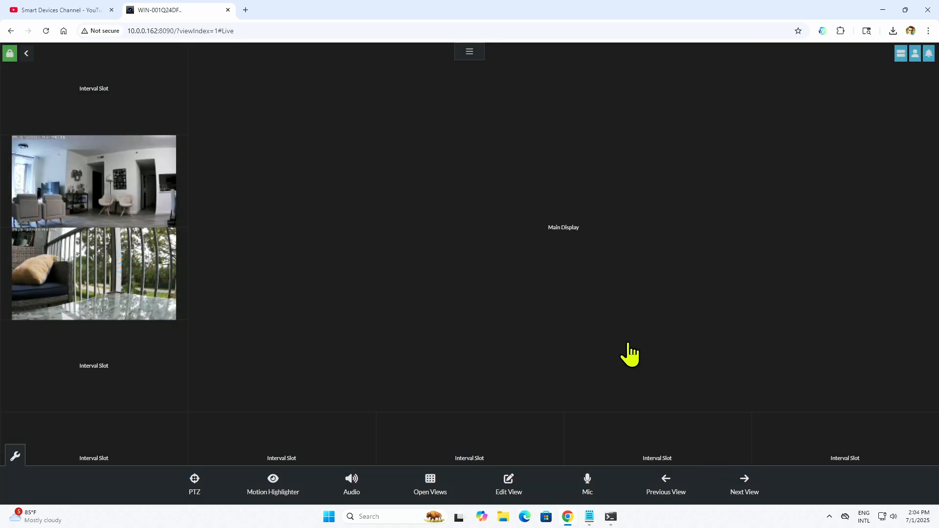
mouse_move(276, 126)
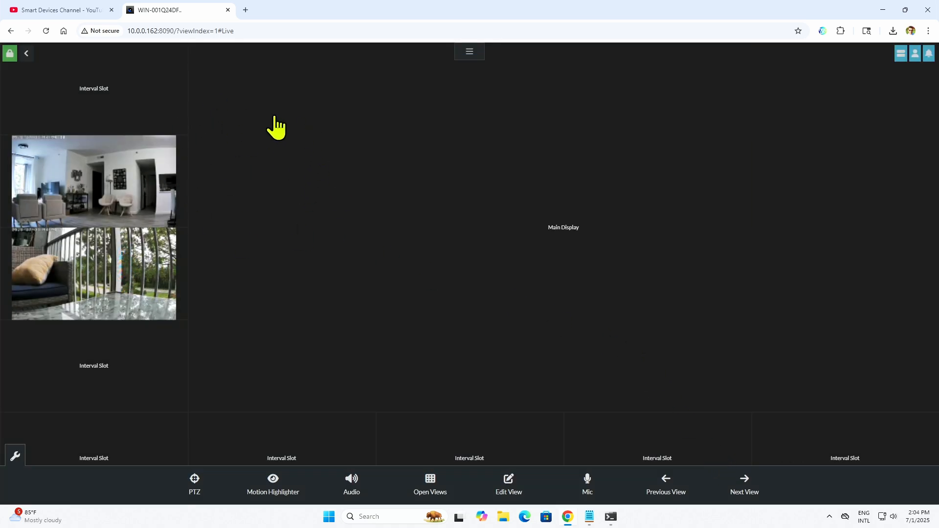
mouse_move(650, 100)
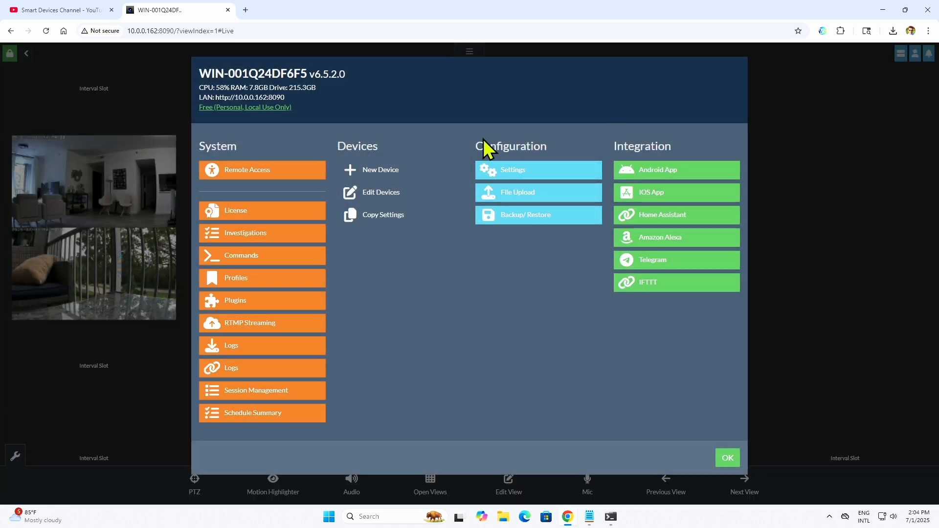
Start adding a New Device, bringing up the display-slot chooser
click(380, 169)
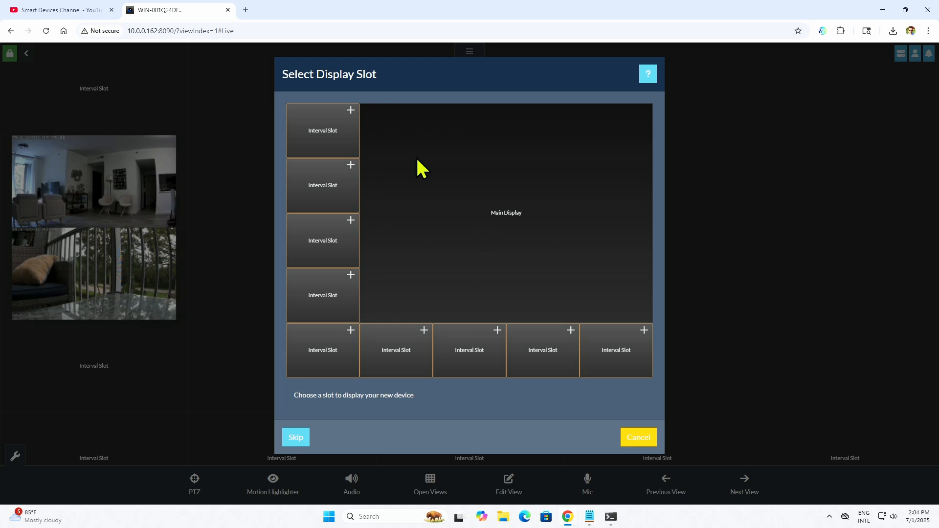
mouse_move(353, 150)
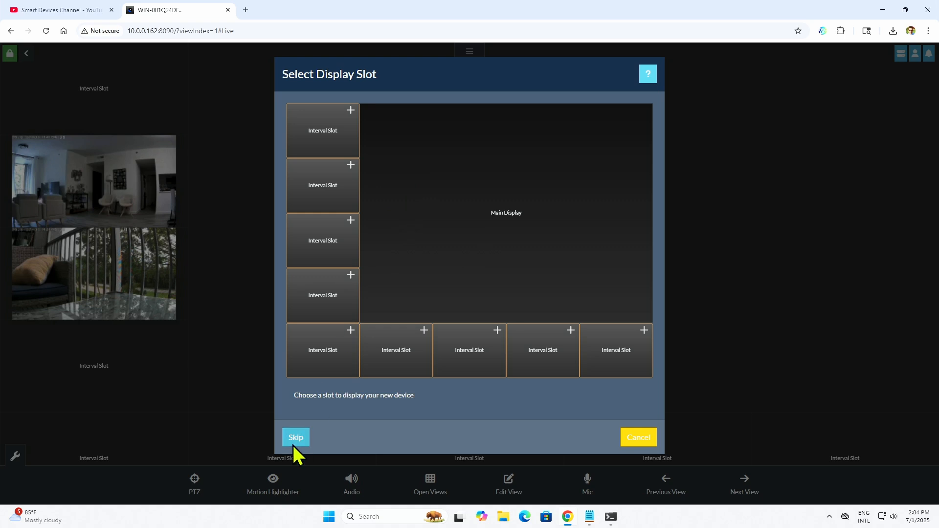
mouse_move(450, 240)
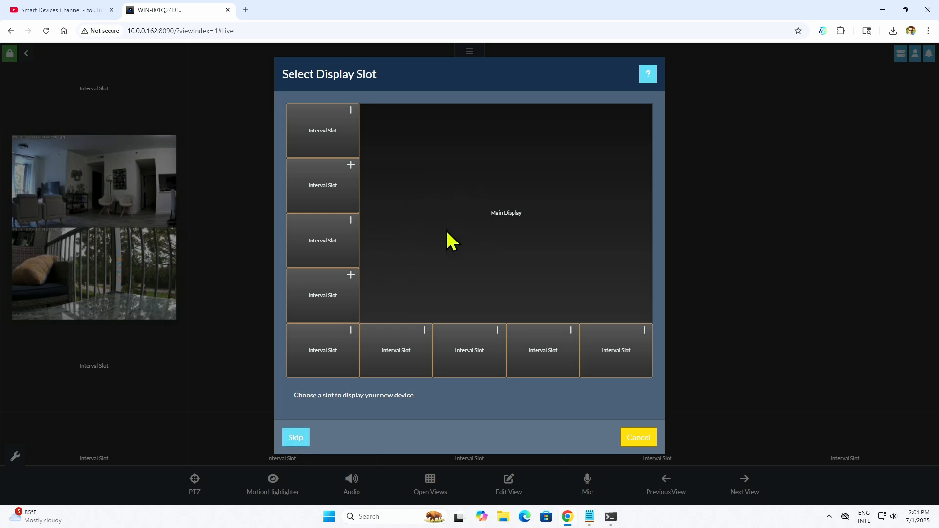
mouse_move(479, 234)
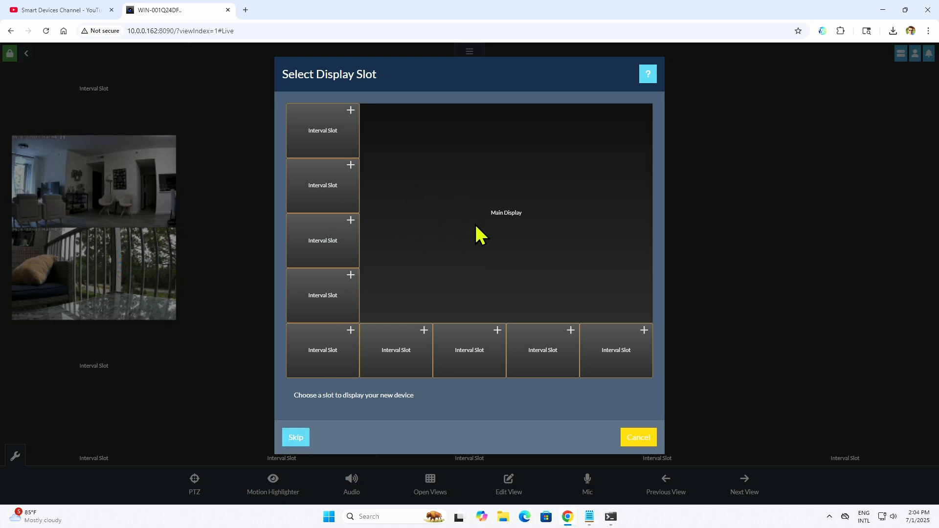
mouse_move(348, 142)
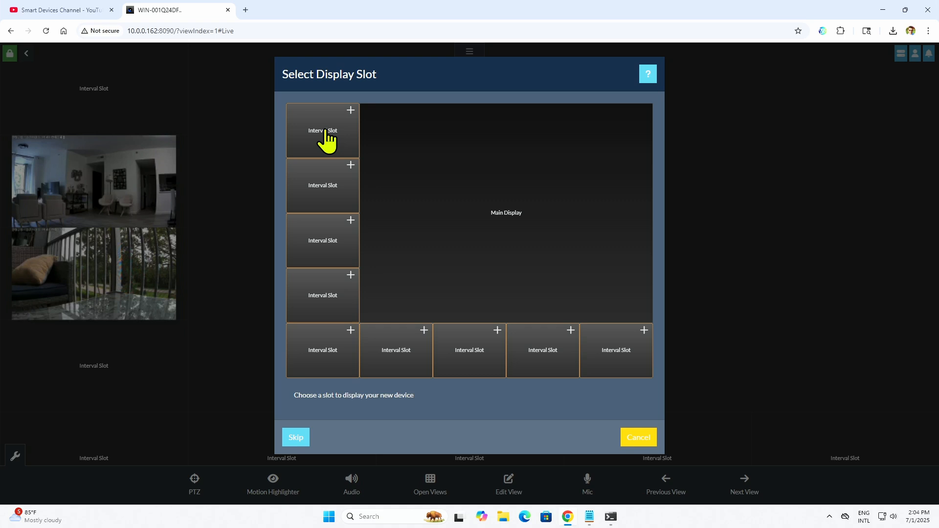
Place the camera in the first slot, start the network camera wizard and accept Record on Detect / Record Raw
click(322, 130)
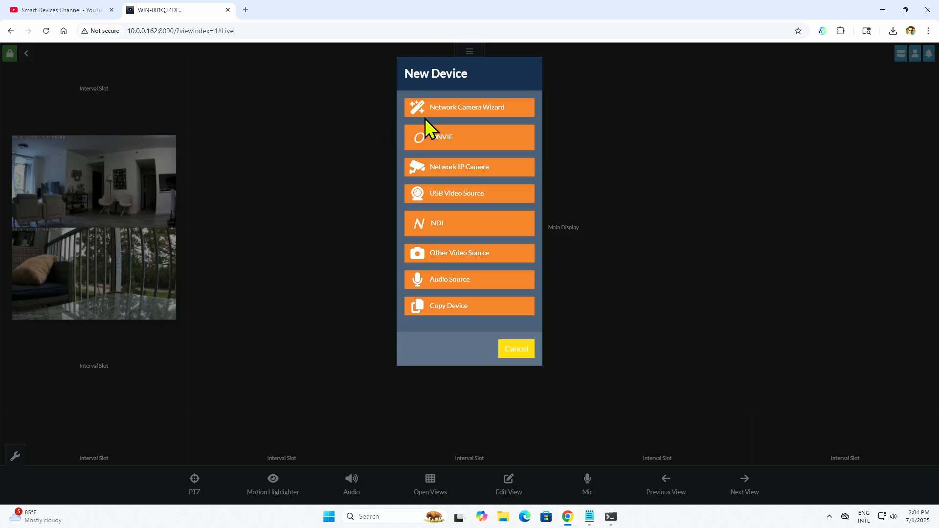
mouse_move(479, 114)
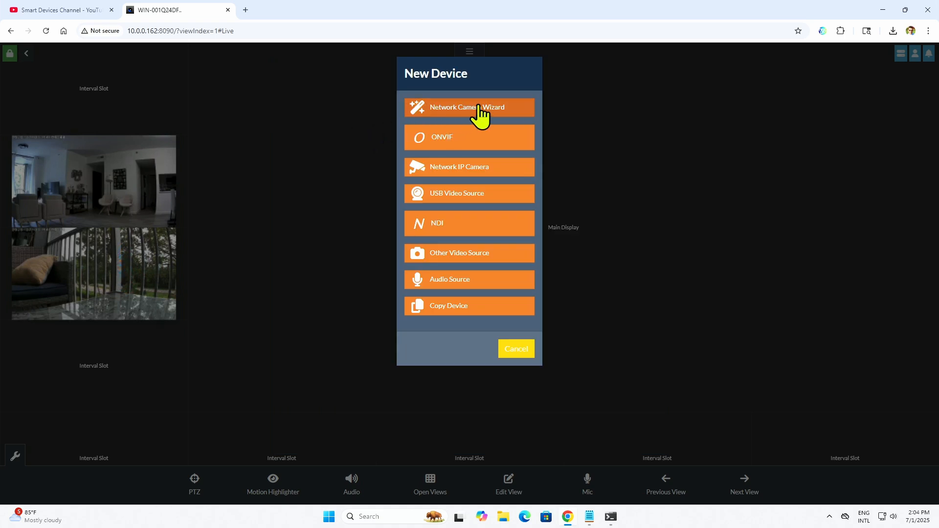
mouse_move(459, 115)
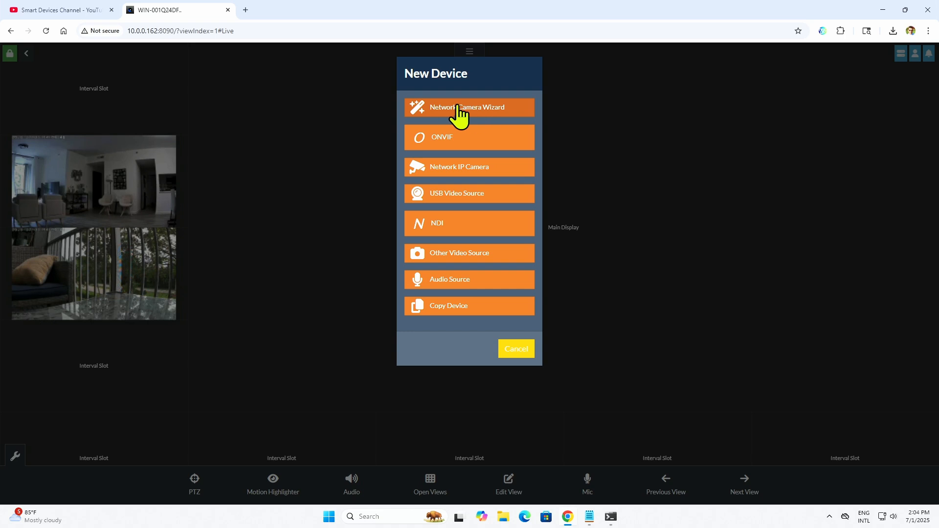
click(468, 107)
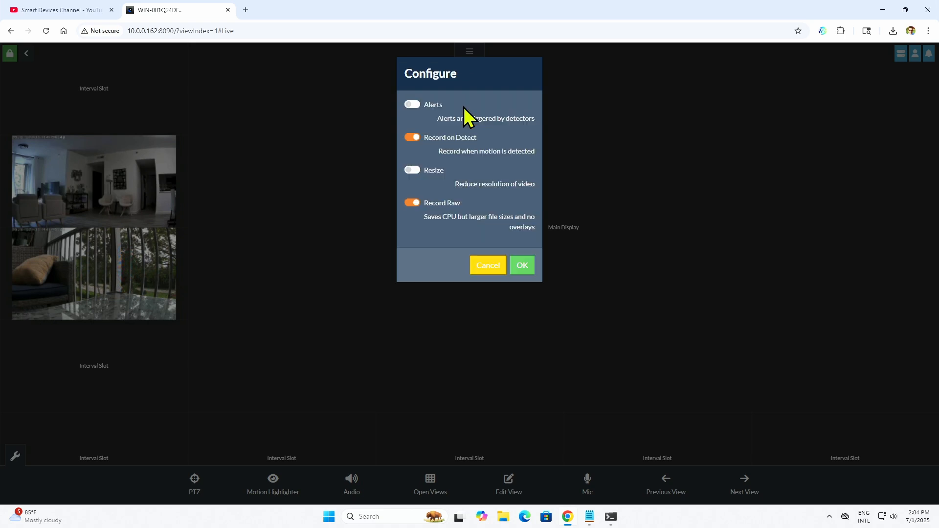
mouse_move(437, 96)
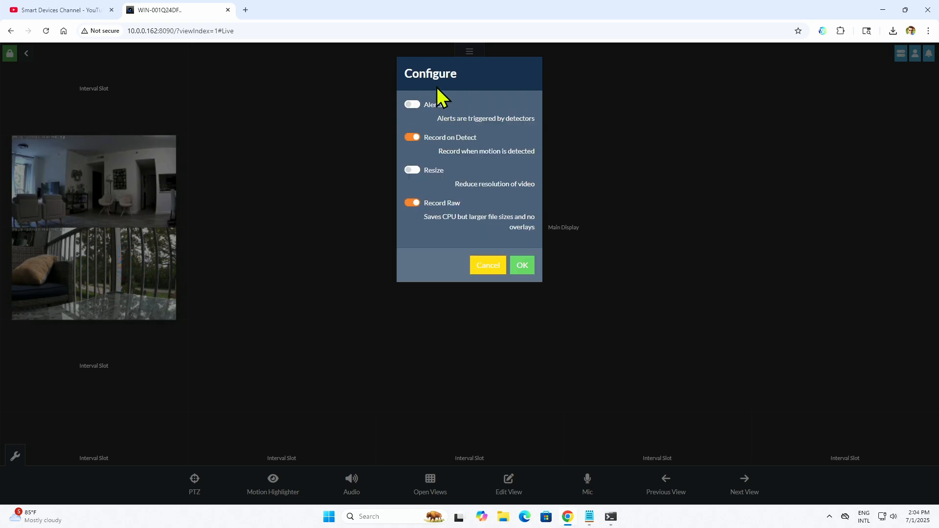
mouse_move(471, 147)
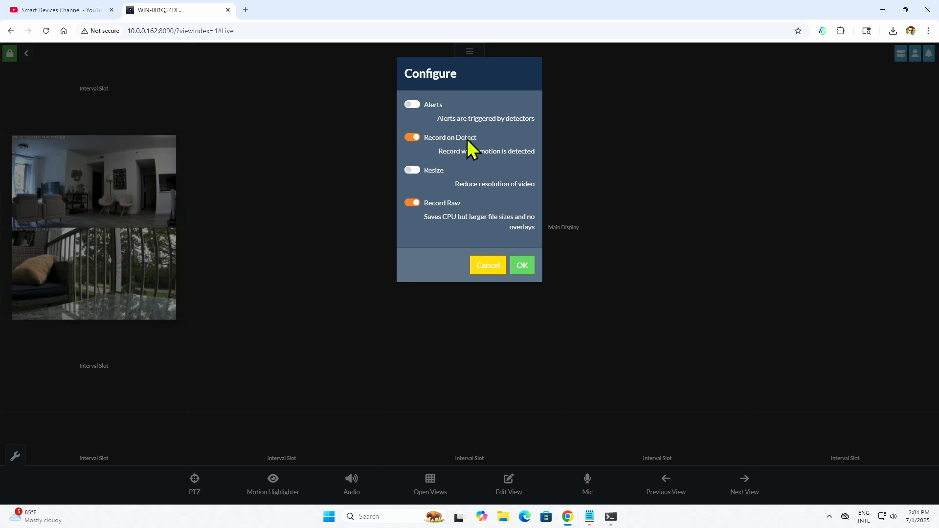
mouse_move(458, 212)
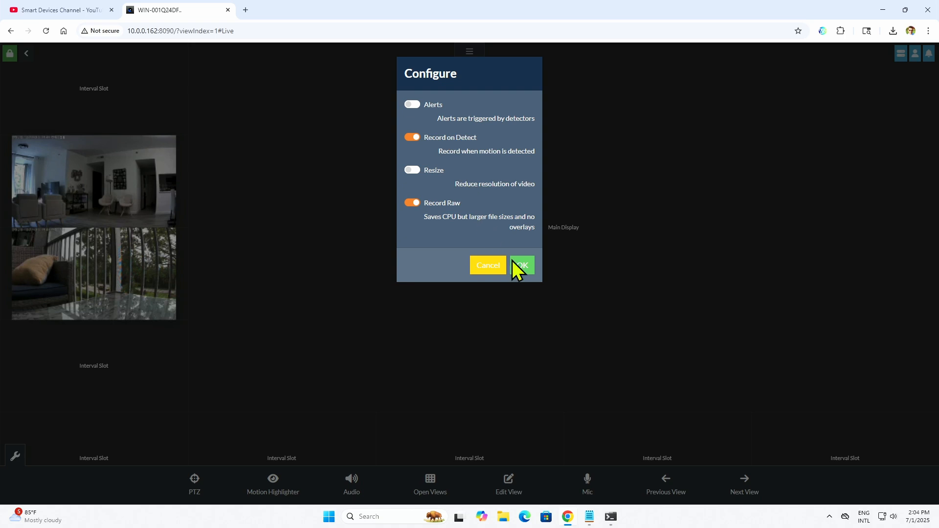
click(520, 265)
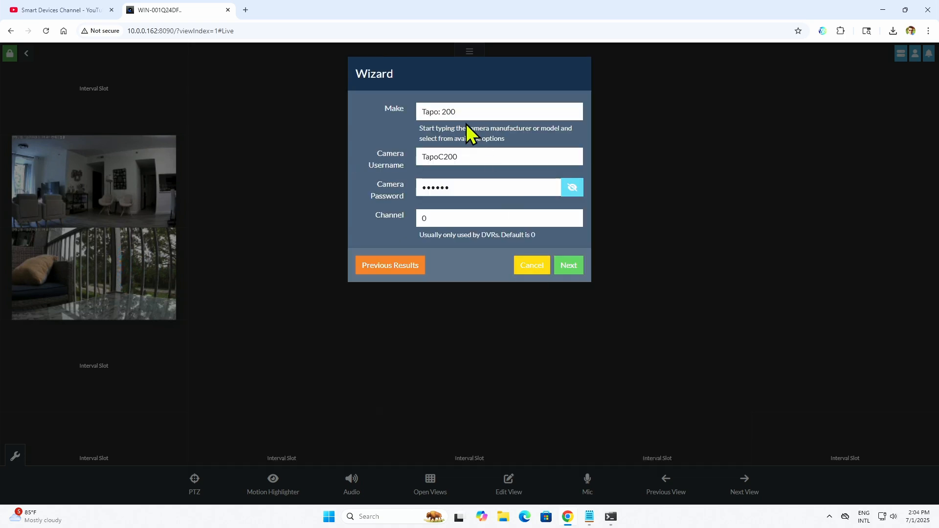
Re-enter the make as Tapo and choose the Tapo: 200 model
click(498, 112)
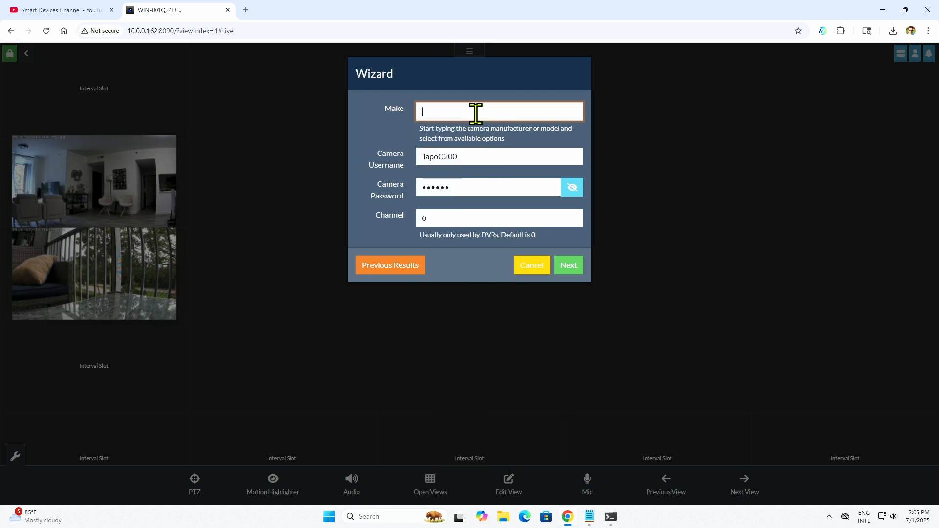
text(Ta)
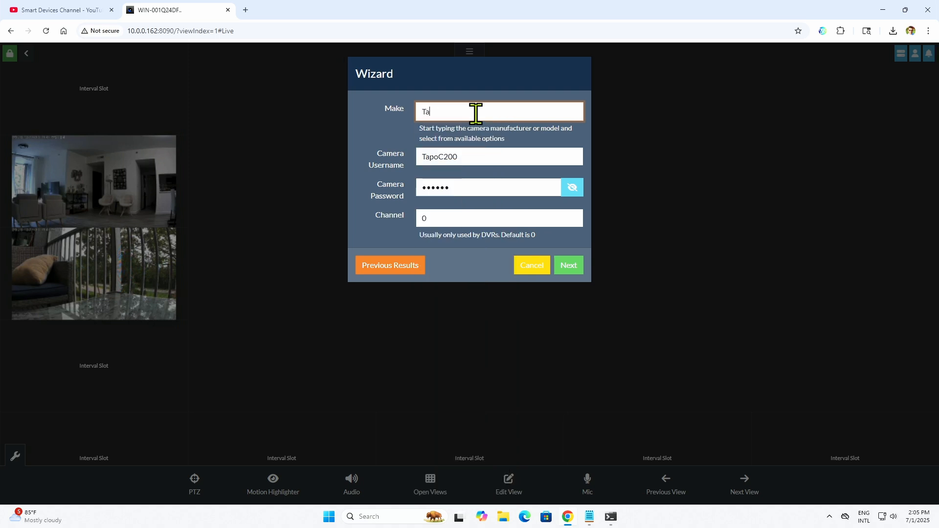
text(po)
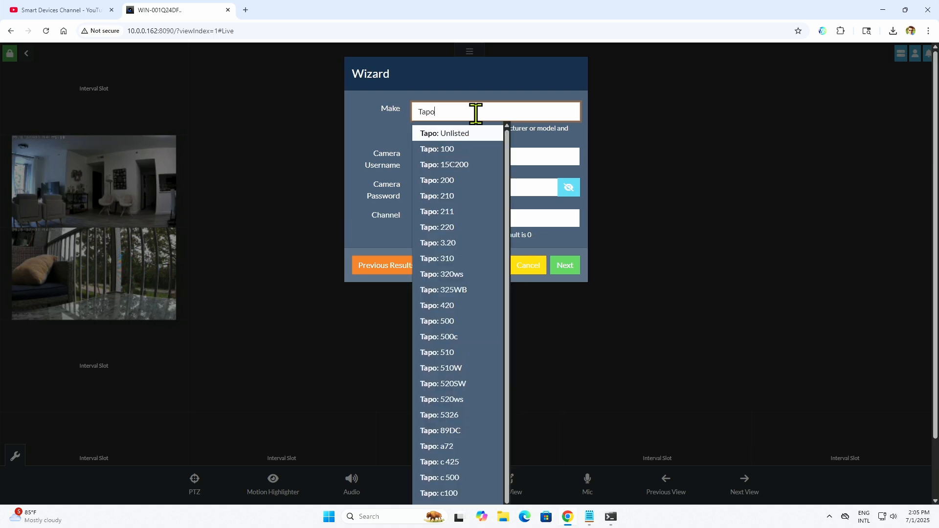
mouse_move(456, 149)
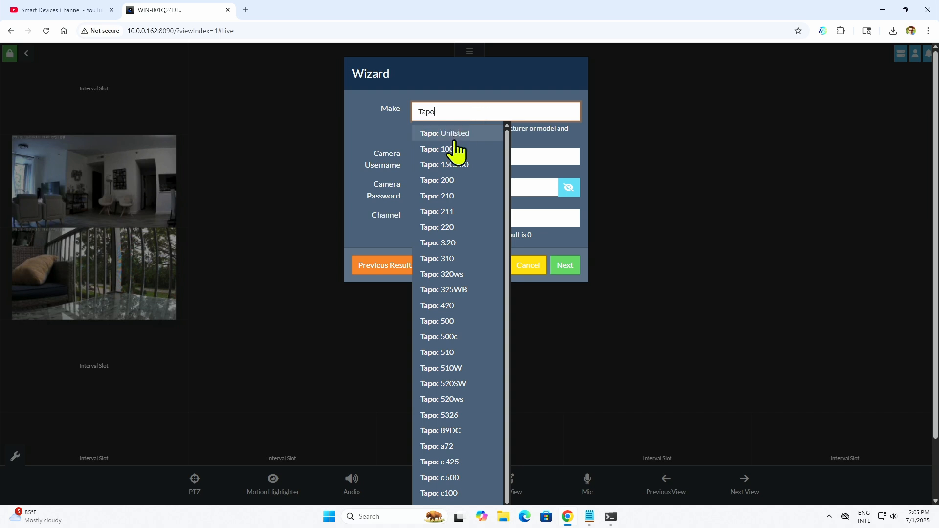
mouse_move(449, 186)
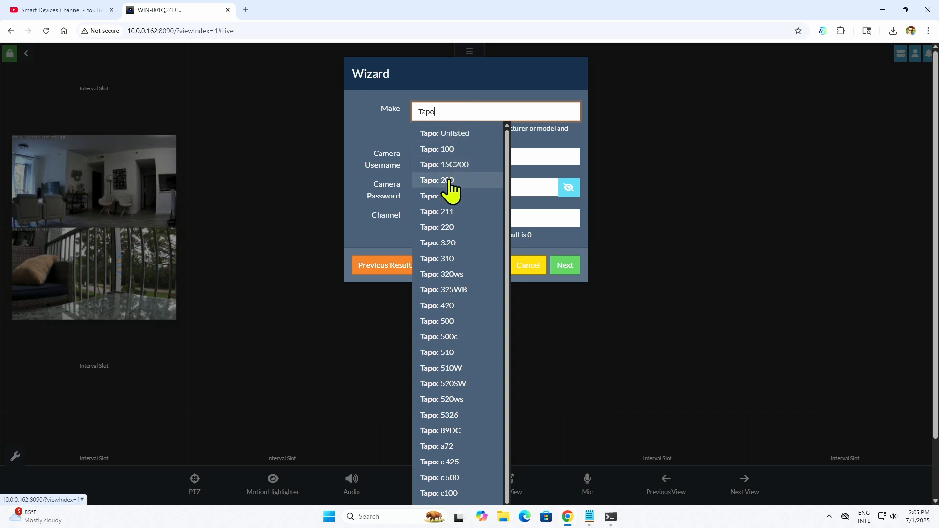
click(436, 180)
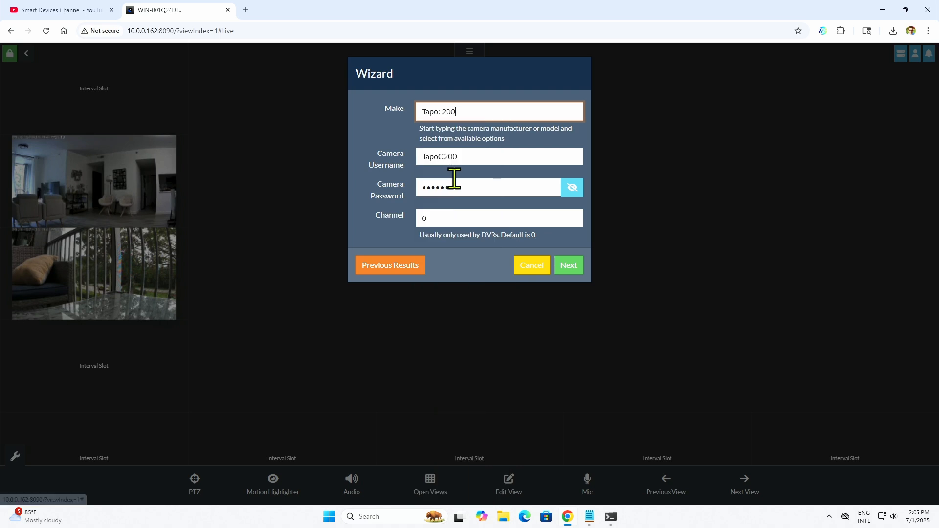
Retype the username TapoC200 and reveal the password as plain text
double_click(439, 156)
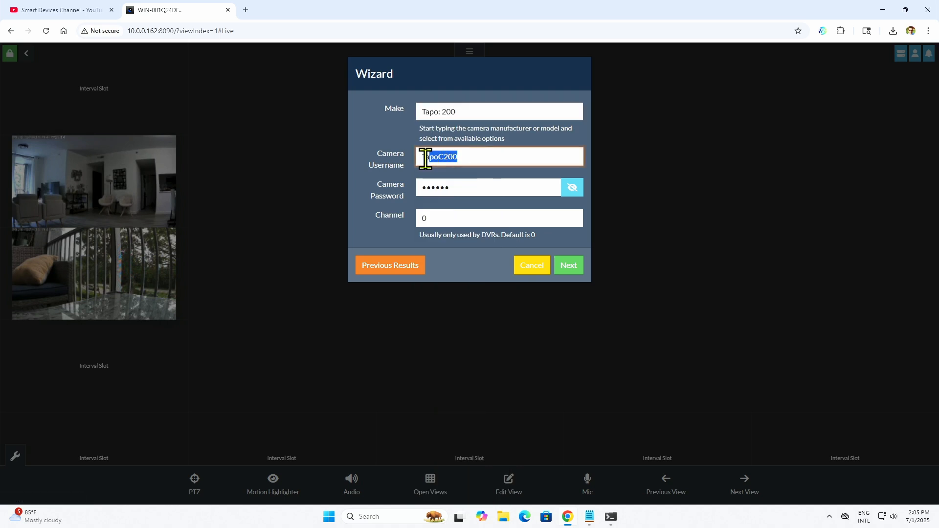
text(T)
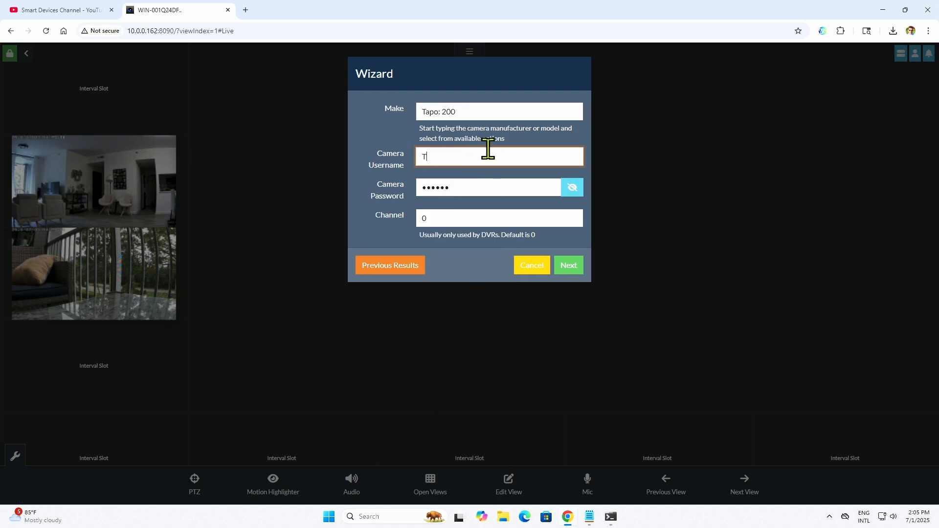
text(apo)
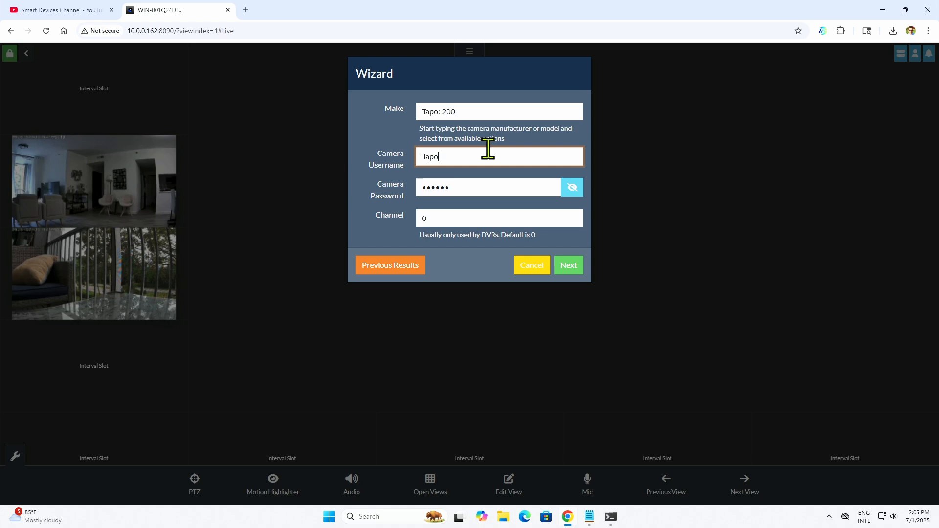
text(C)
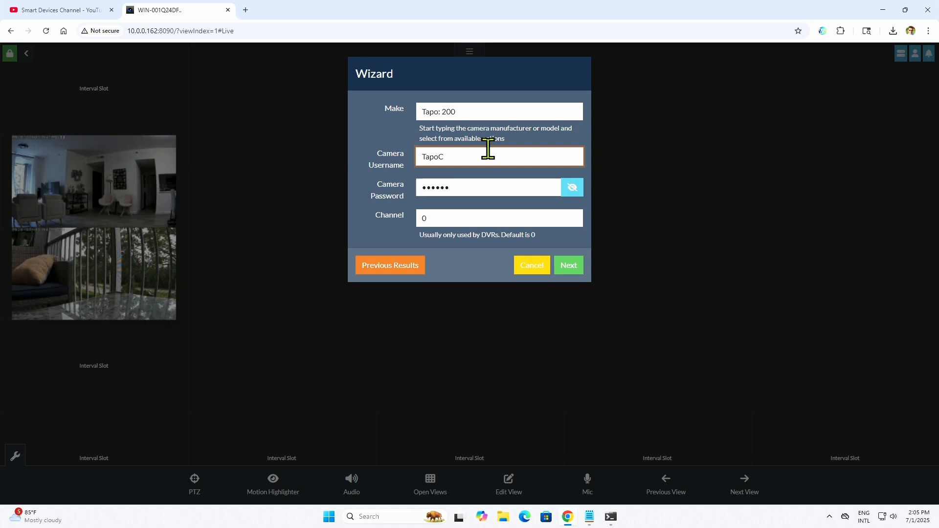
text(200)
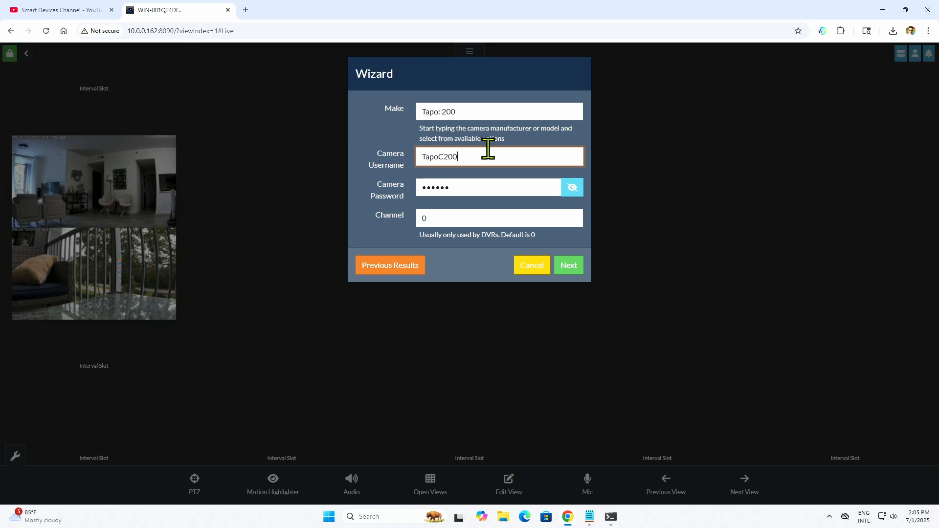
double_click(439, 156)
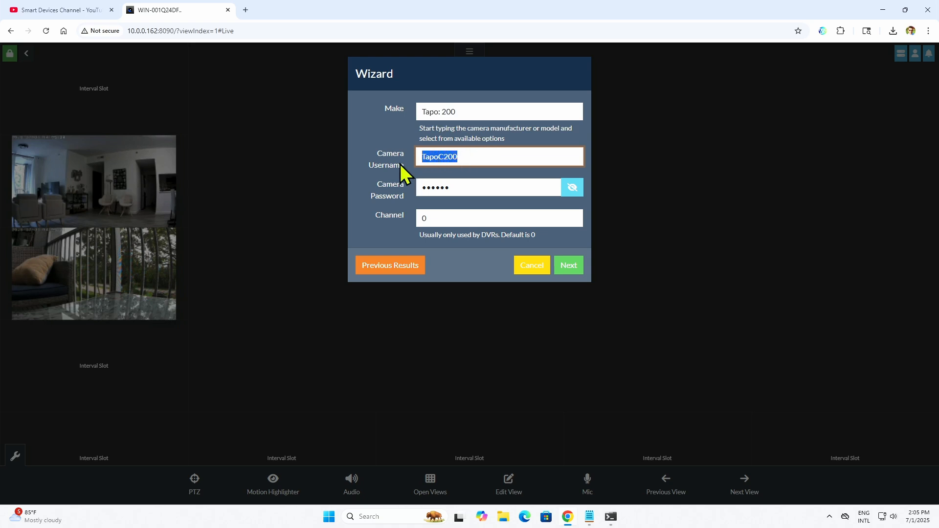
mouse_move(588, 517)
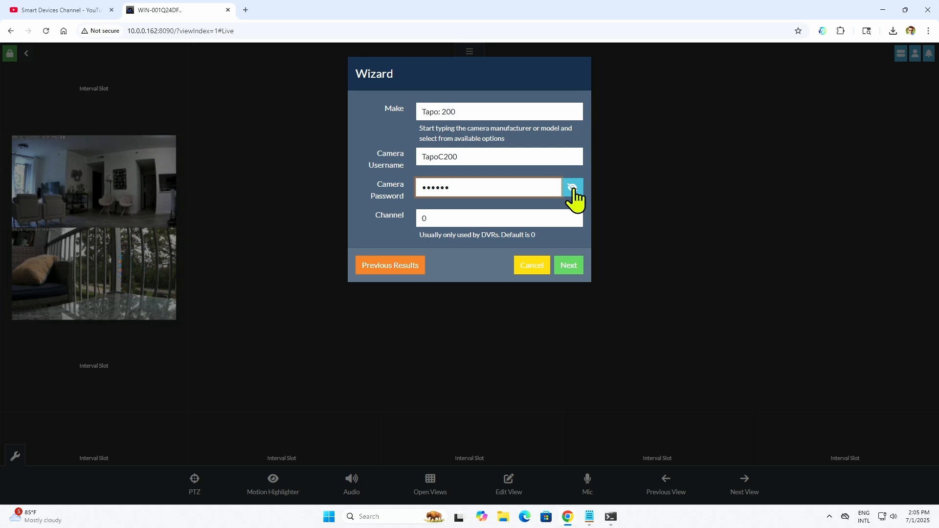
click(571, 188)
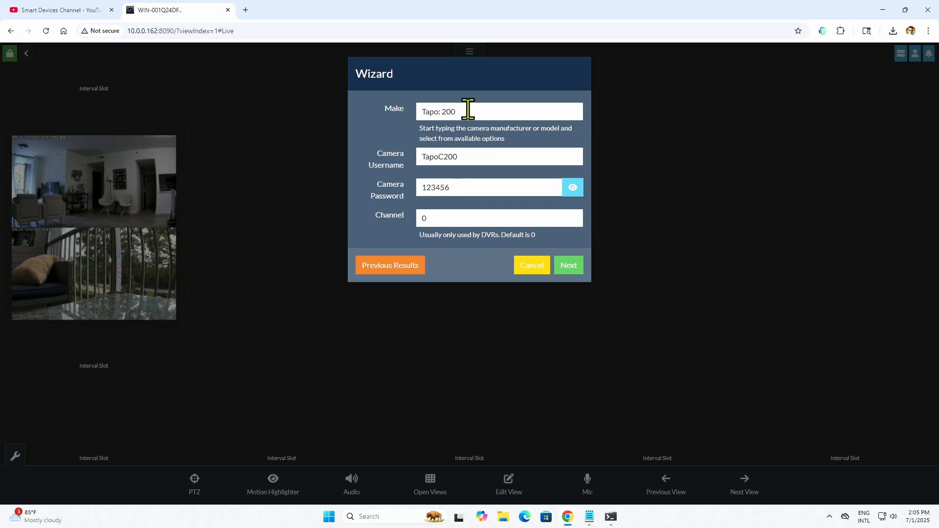
mouse_move(473, 183)
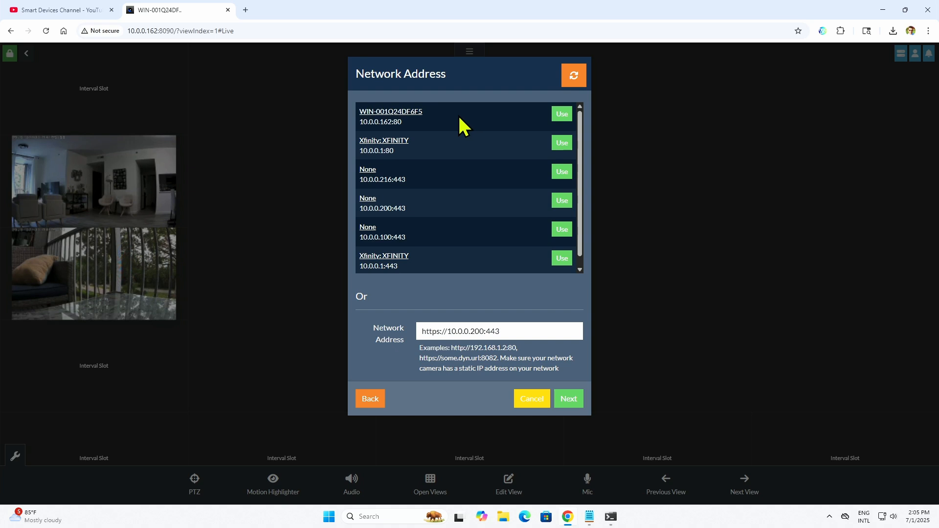
click(572, 76)
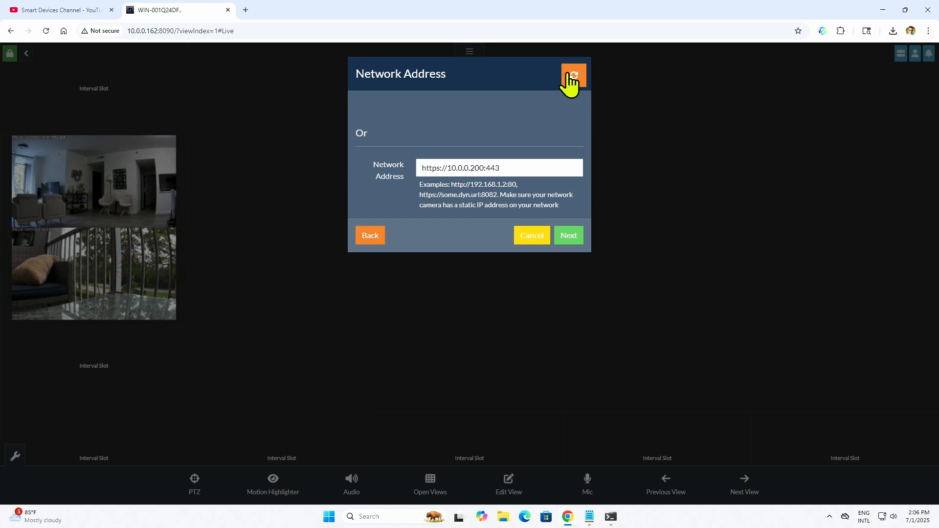
mouse_move(483, 162)
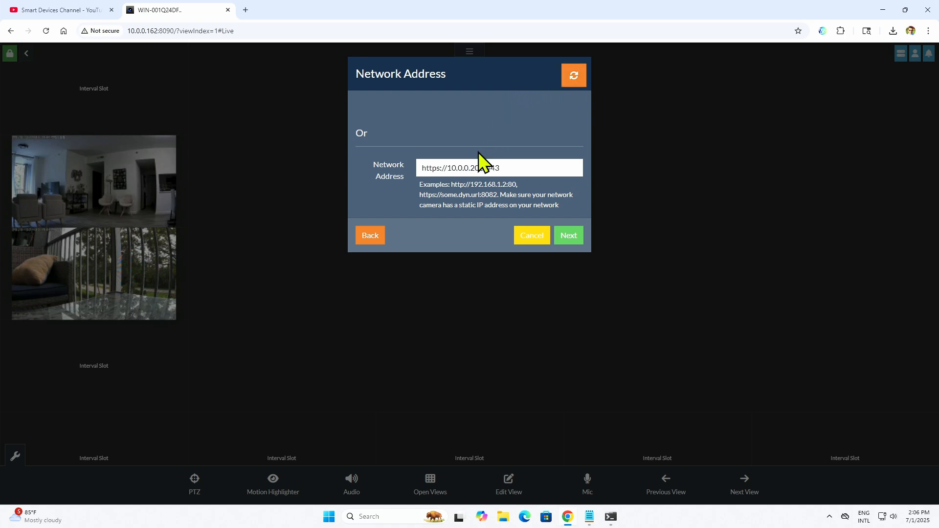
click(491, 167)
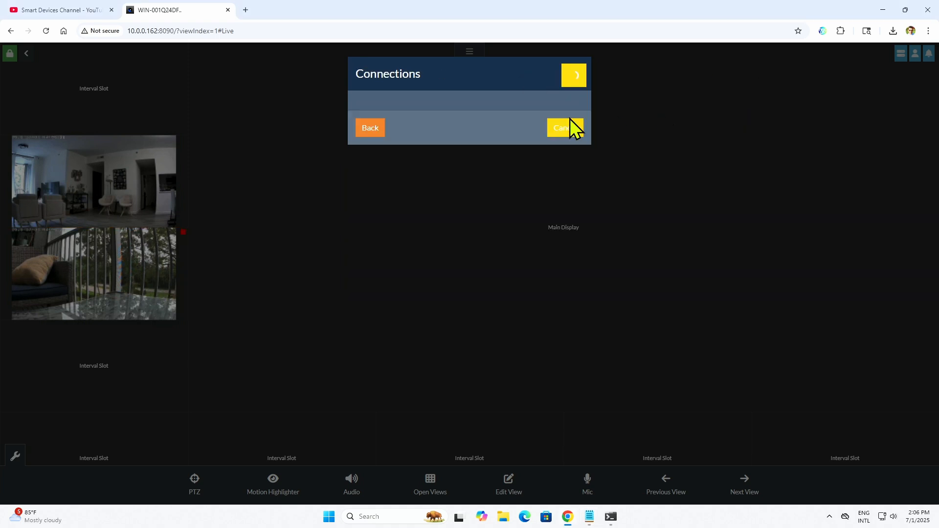
Advance to the Connections step to scan for RTSP stream URLs on 10.0.0.200
click(572, 74)
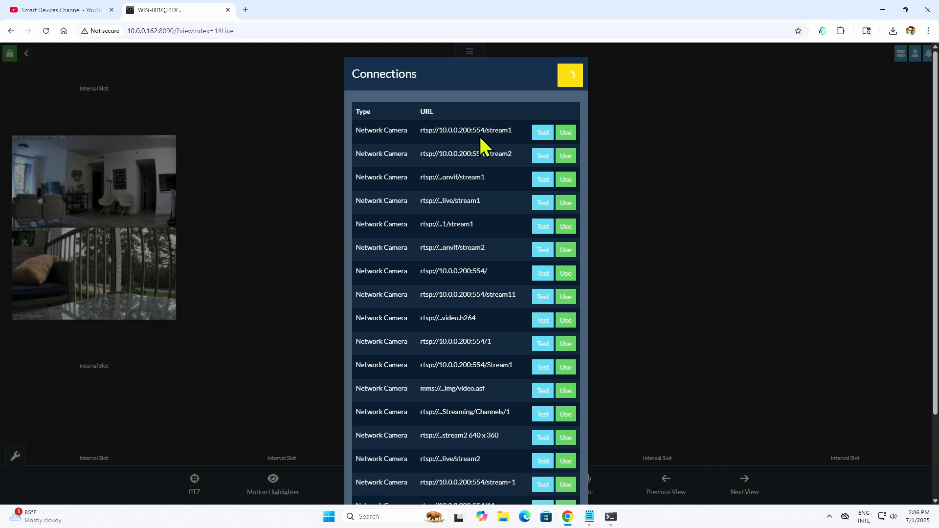
mouse_move(505, 144)
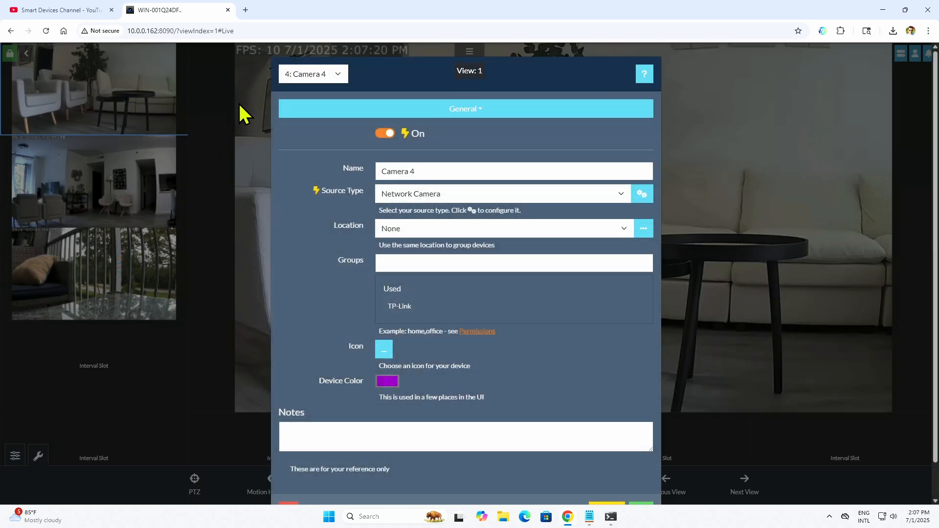
Rename the new camera from Camera 4 to Tapo C200 in its general settings
double_click(397, 171)
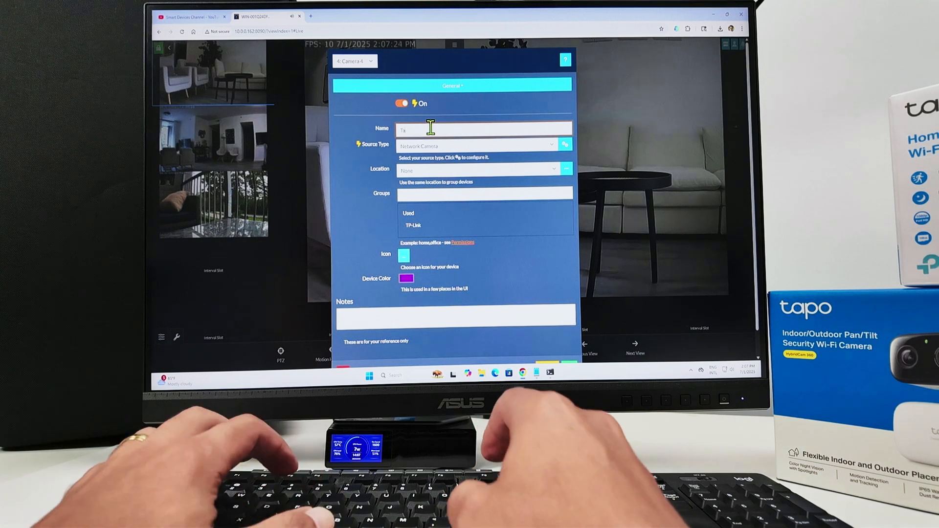
text(Tapo)
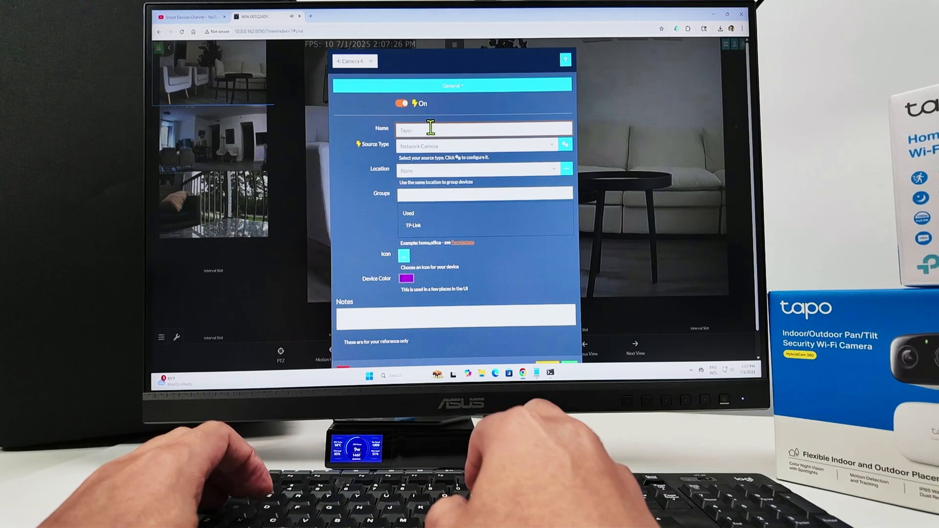
text(C200)
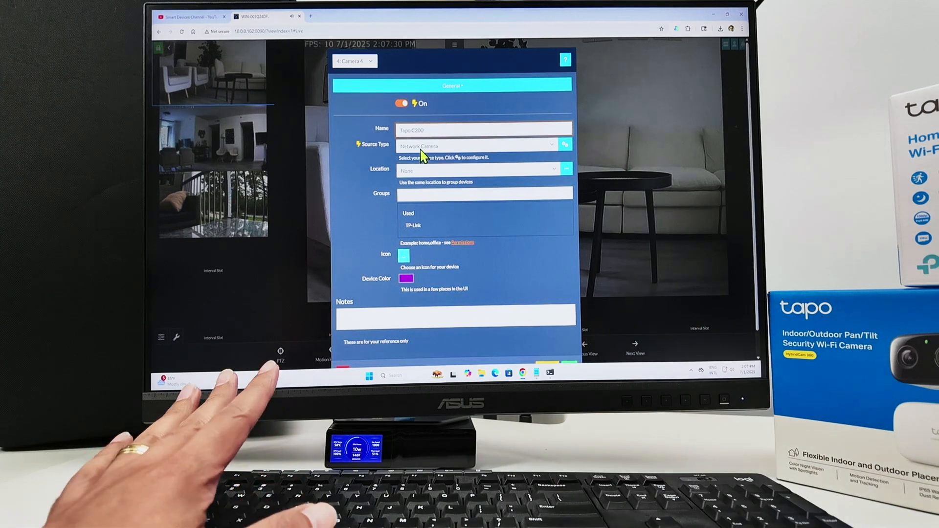
mouse_move(422, 185)
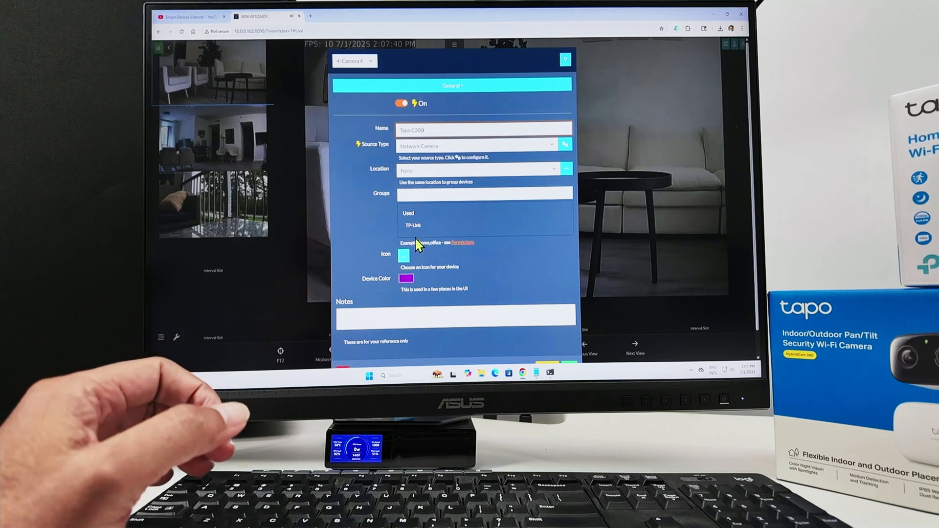
Give the camera the round webcam icon and a blue device colour
click(401, 255)
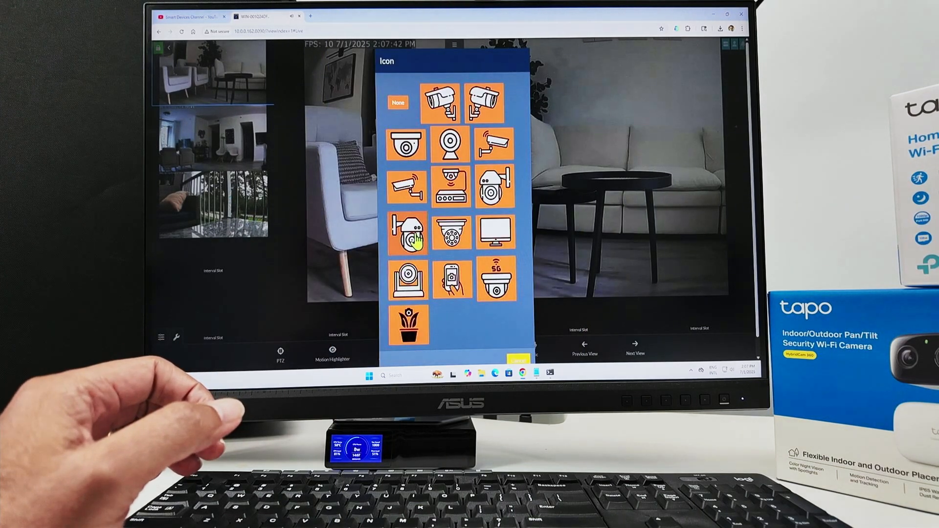
click(450, 143)
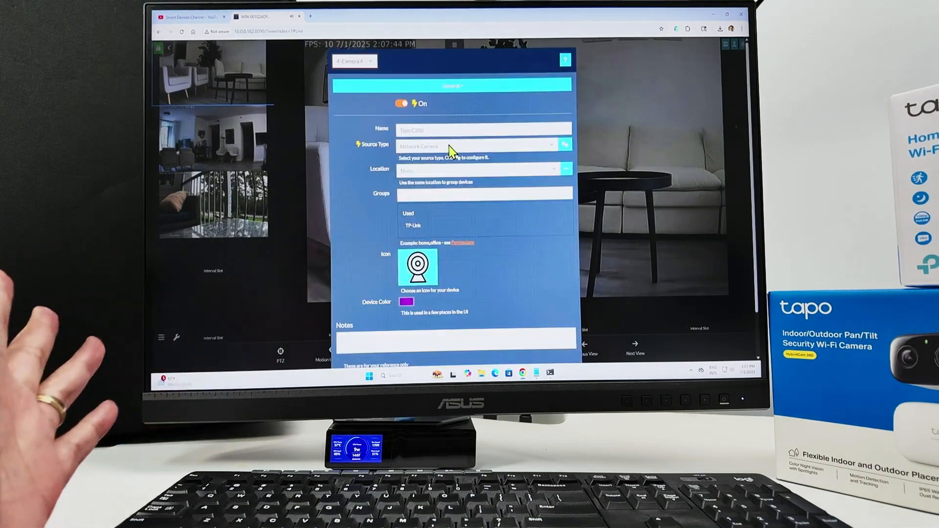
click(406, 302)
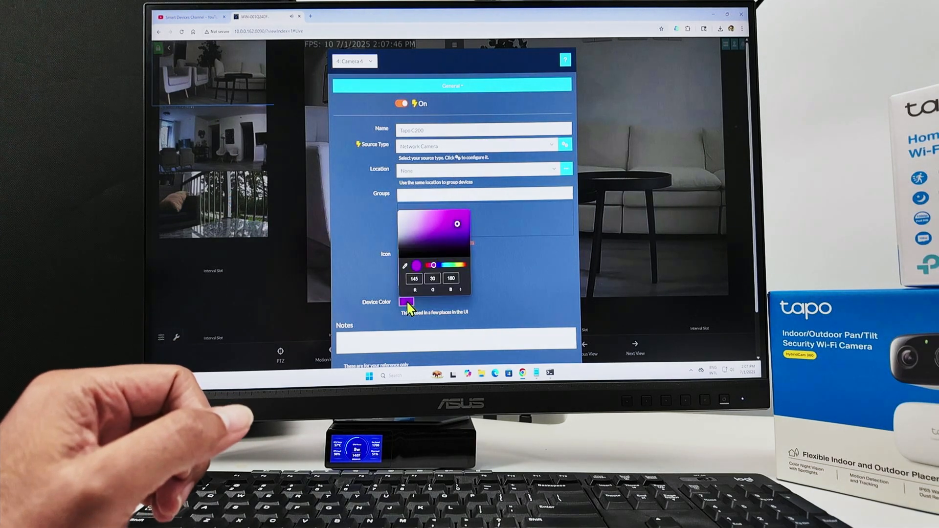
click(440, 265)
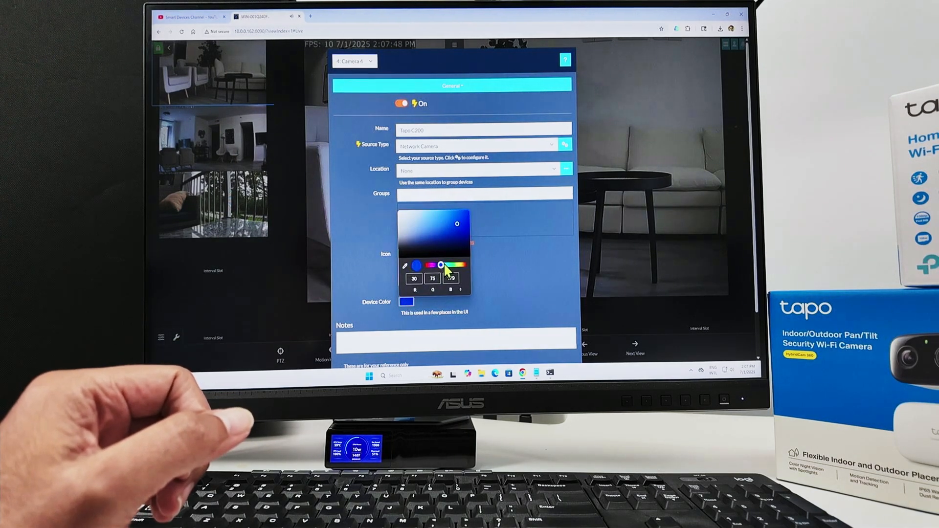
click(457, 223)
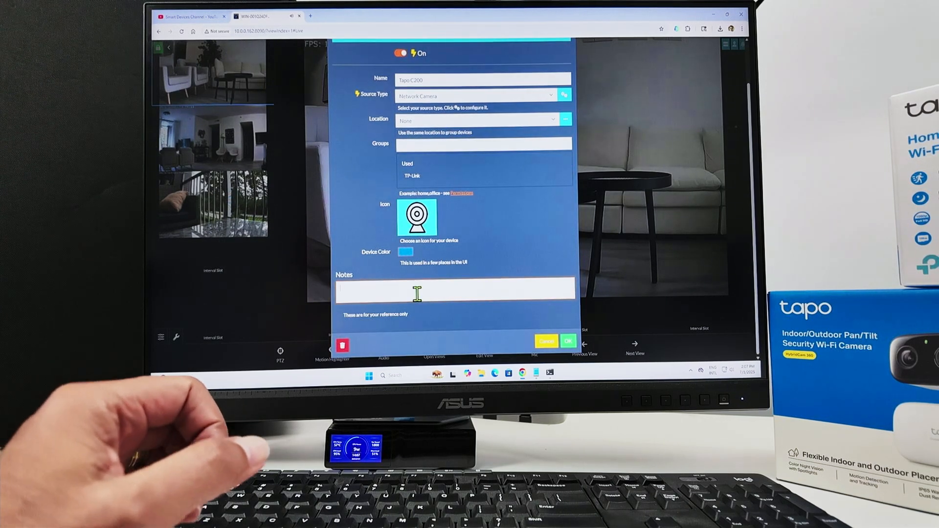
Enter notes beginning 'Tapo C' in the camera's Notes field
text(Tef)
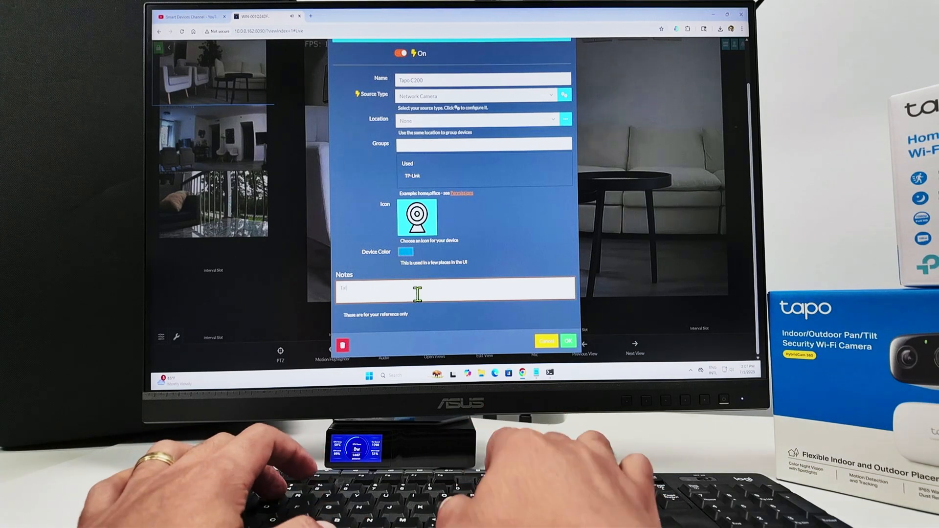
text(Tapo C)
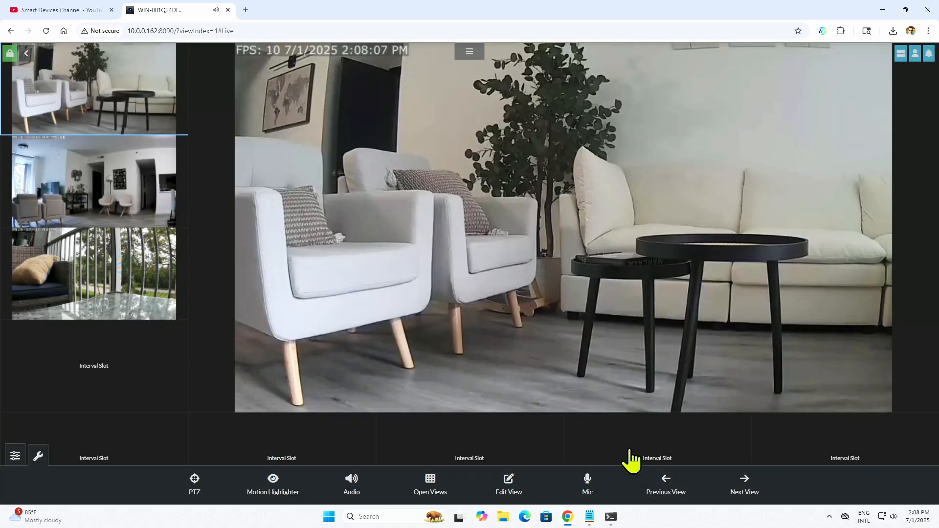
mouse_move(574, 354)
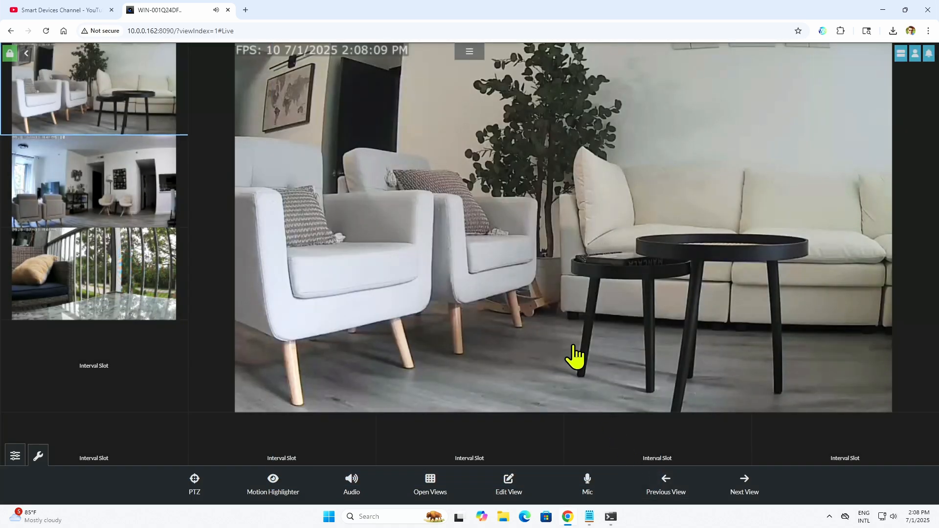
mouse_move(524, 311)
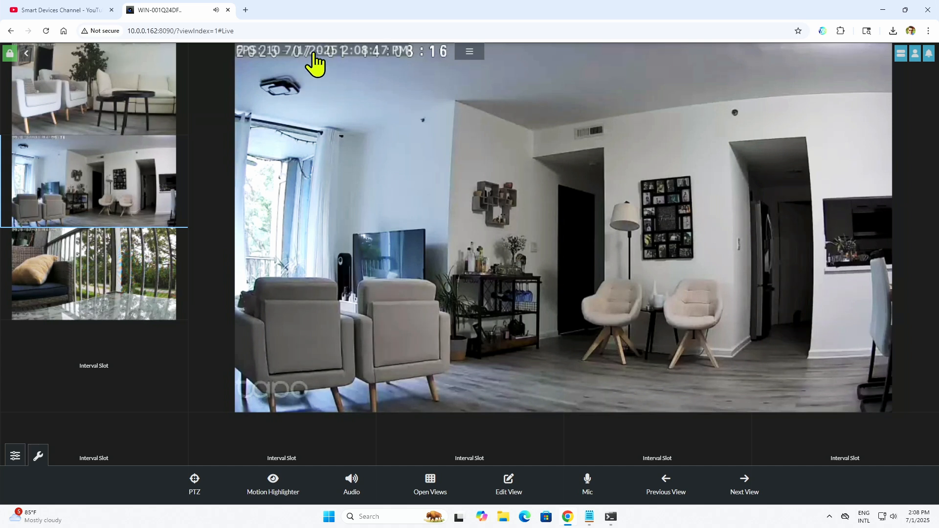
mouse_move(306, 381)
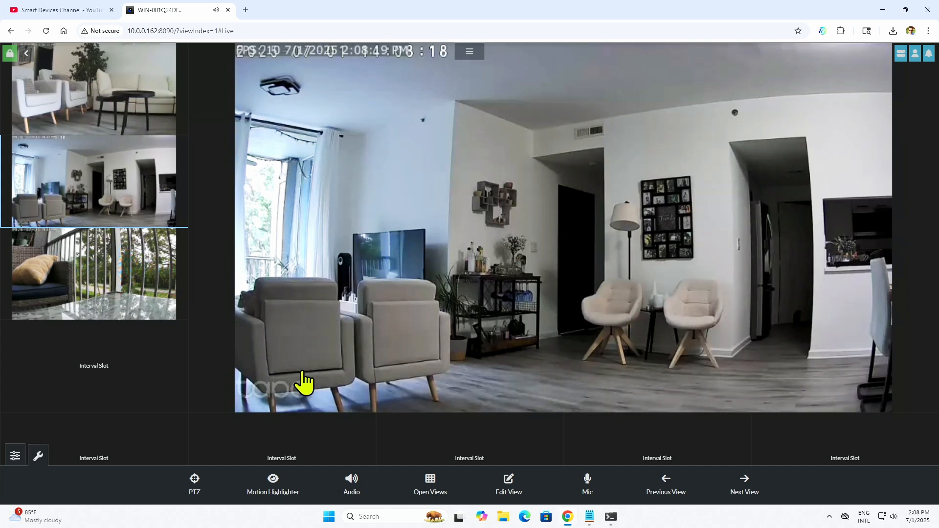
mouse_move(311, 56)
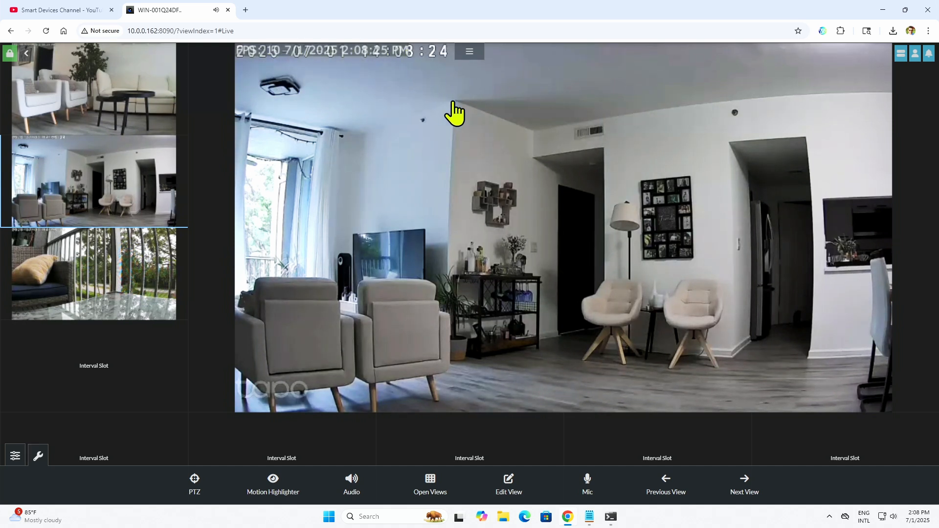
mouse_move(470, 127)
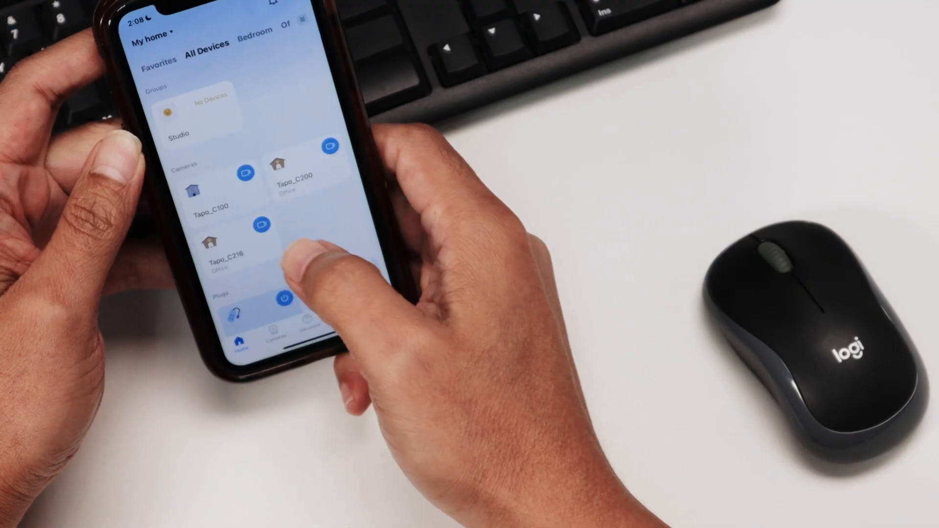
In the Tapo app, reach the camera's Video & Display On-screen Display Info settings
click(225, 243)
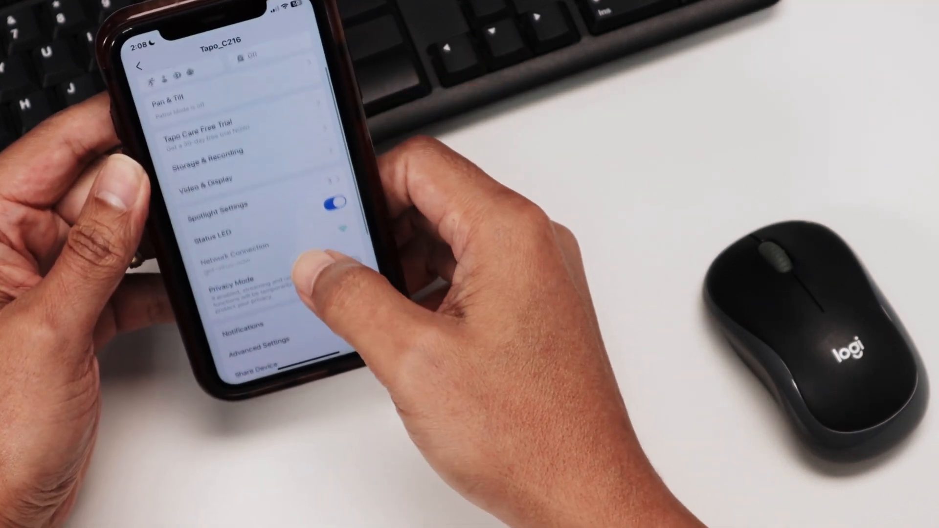
click(215, 180)
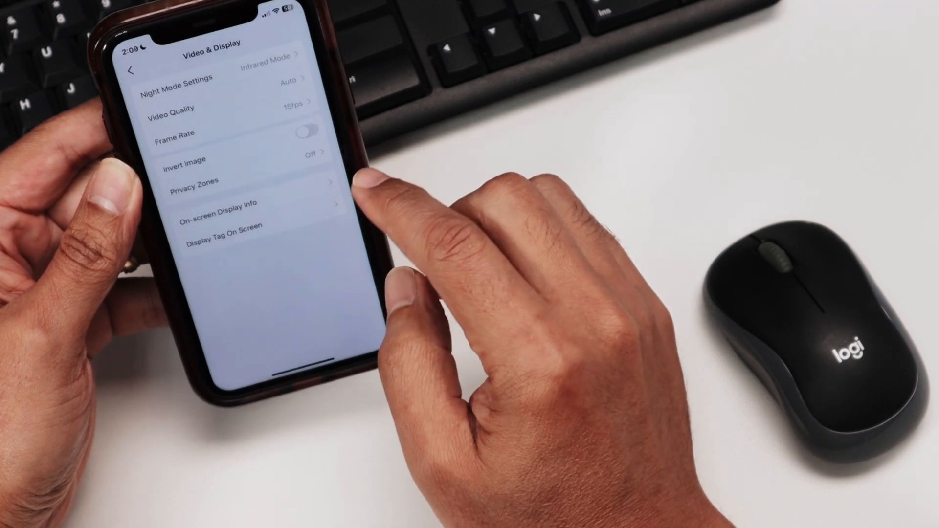
click(215, 203)
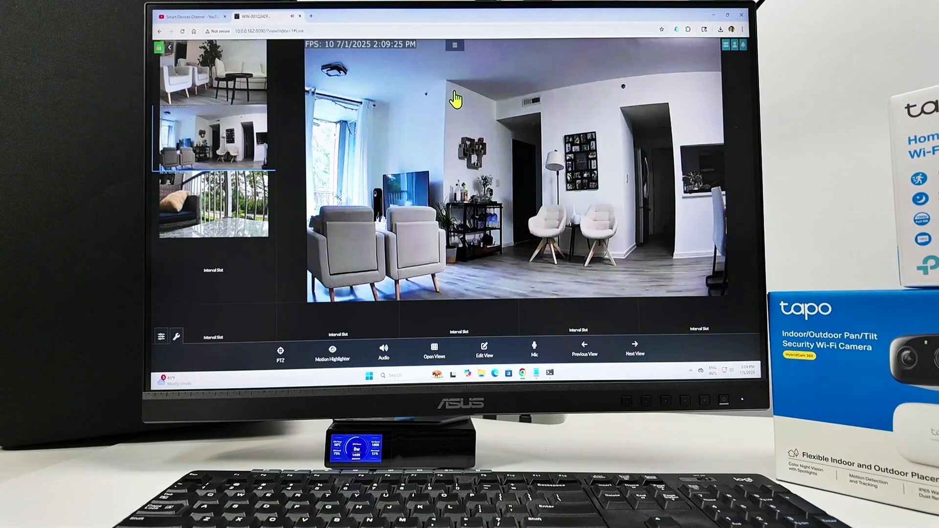
mouse_move(408, 99)
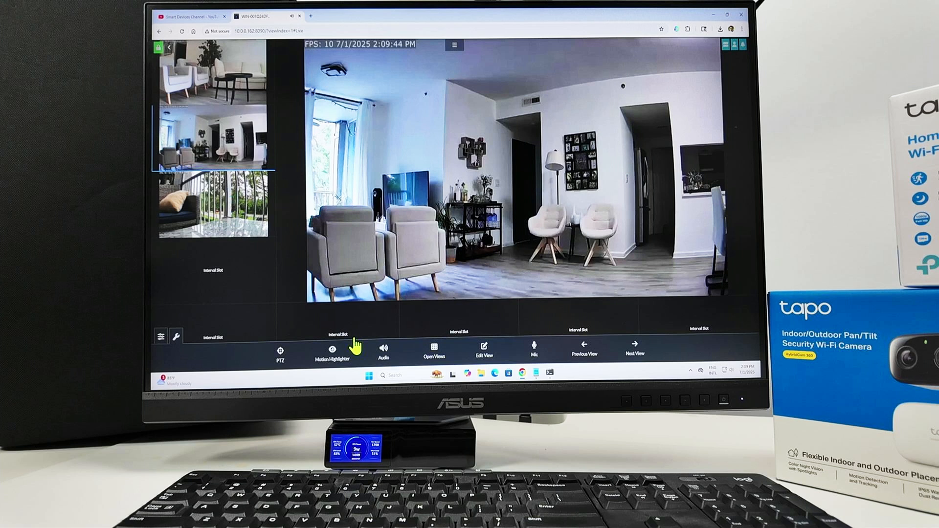
mouse_move(533, 350)
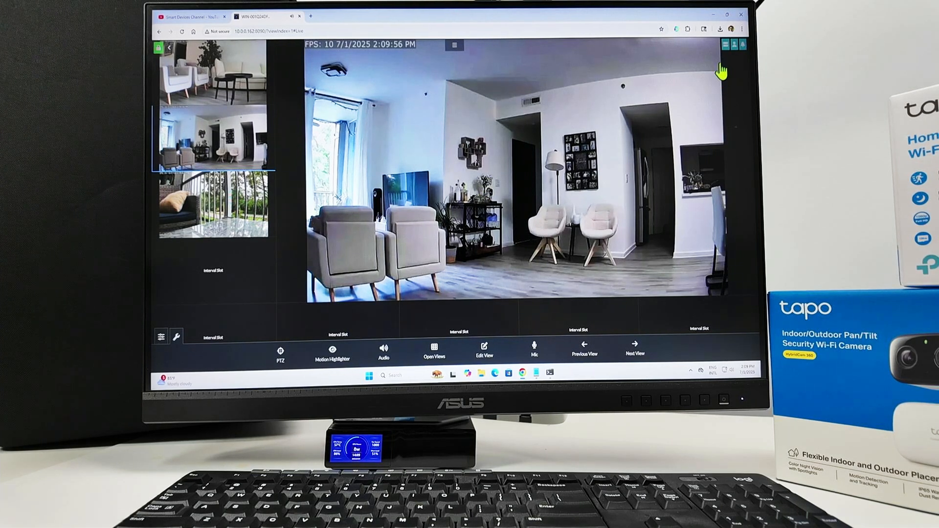
Show the server menu with System, Devices, Configuration and Integration options
click(454, 45)
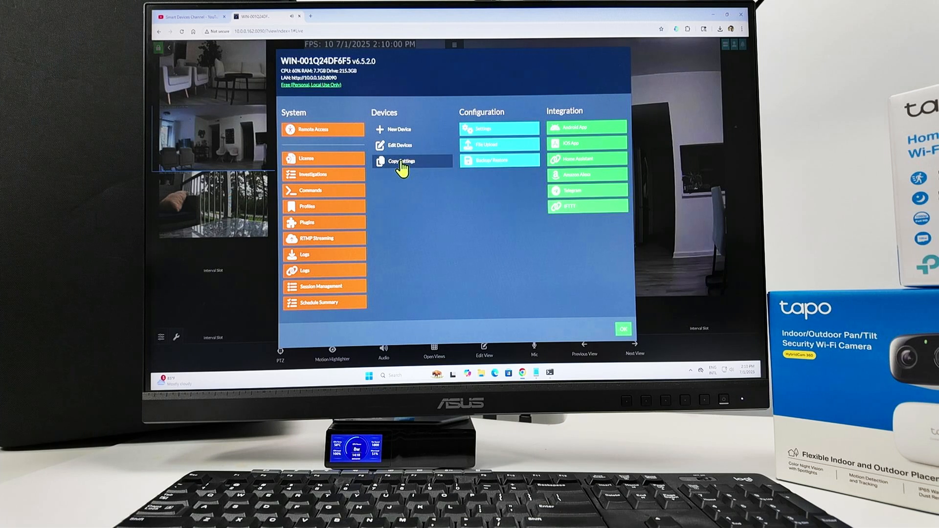
mouse_move(592, 119)
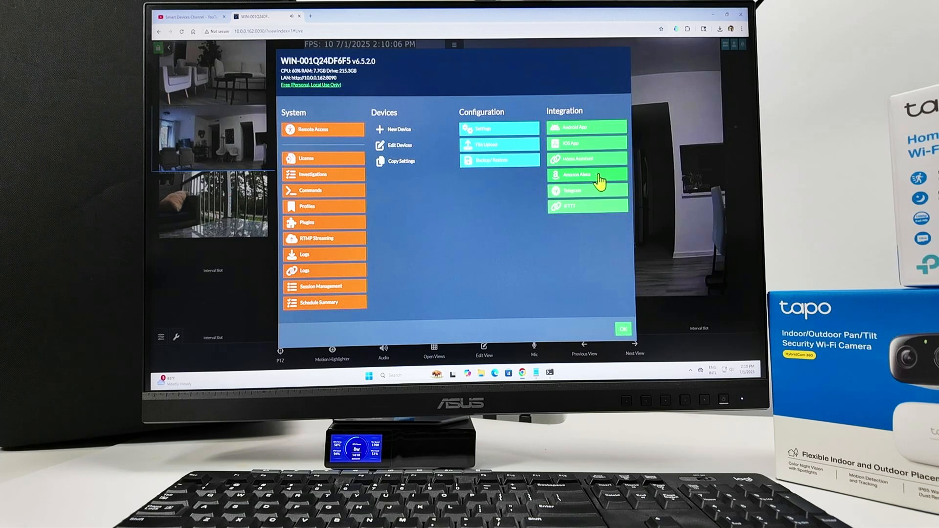
mouse_move(590, 215)
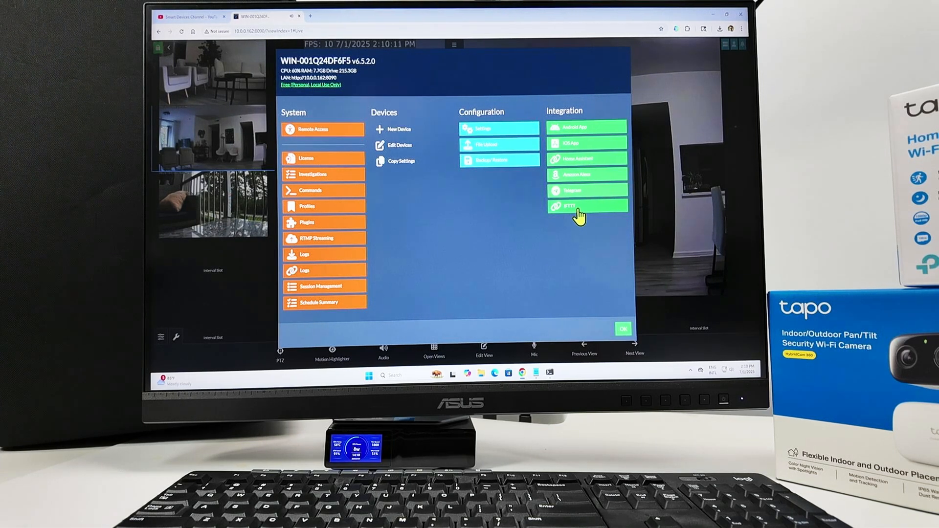
mouse_move(580, 240)
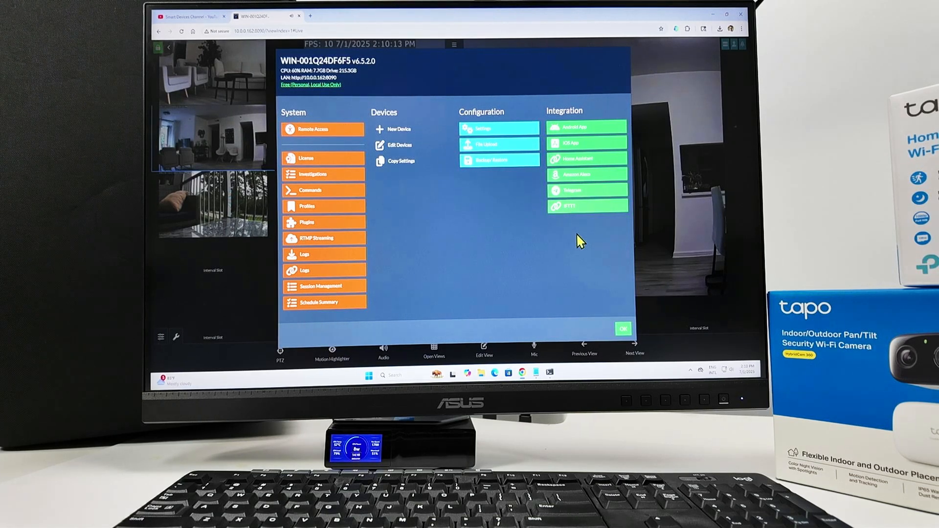
mouse_move(501, 262)
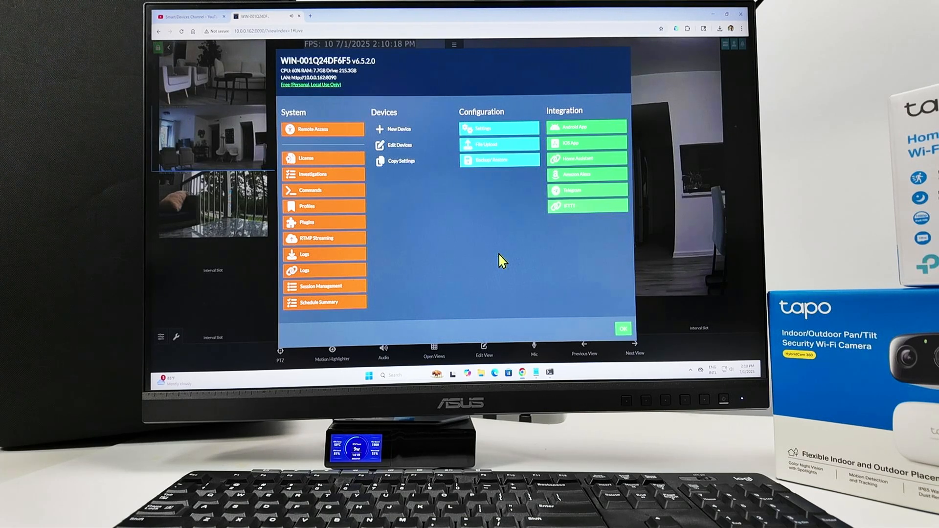
mouse_move(518, 243)
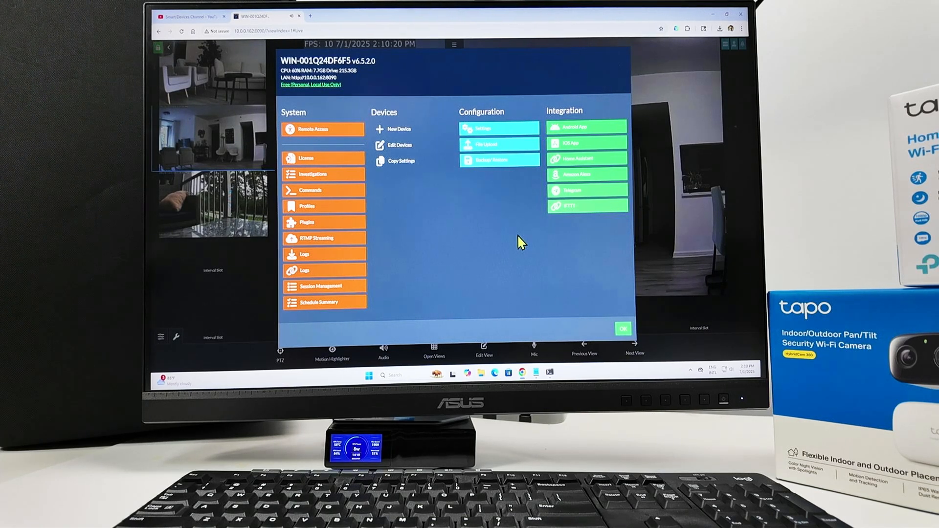